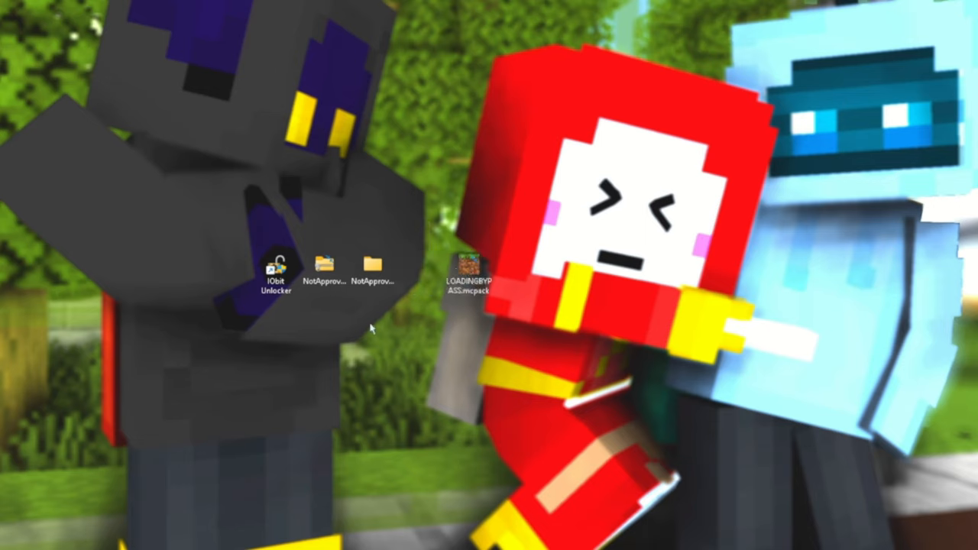
# Step: Launch IObit Unlocker, refresh the desktop and move the folder to the desktop's top-left
pyautogui.doubleClick(275, 272)
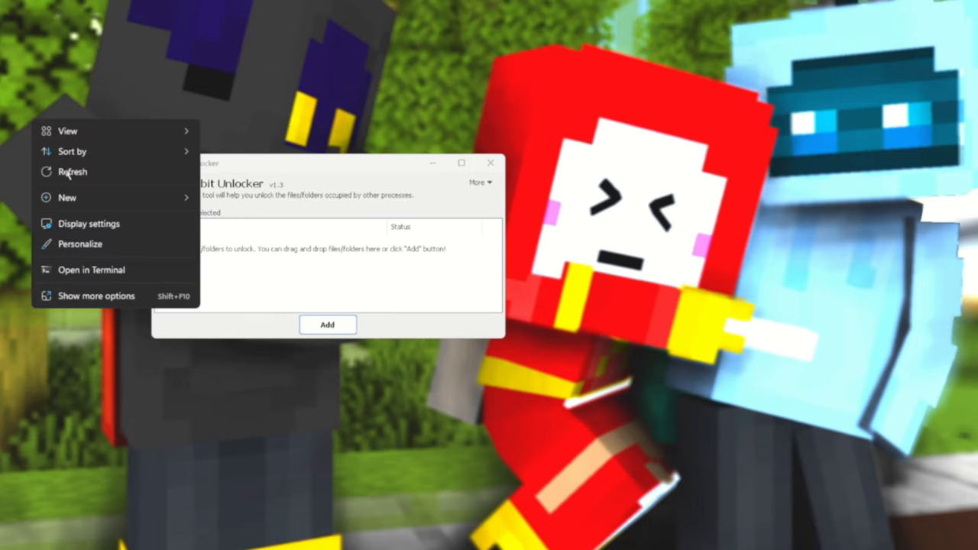
pyautogui.click(67, 198)
pyautogui.write('persona')
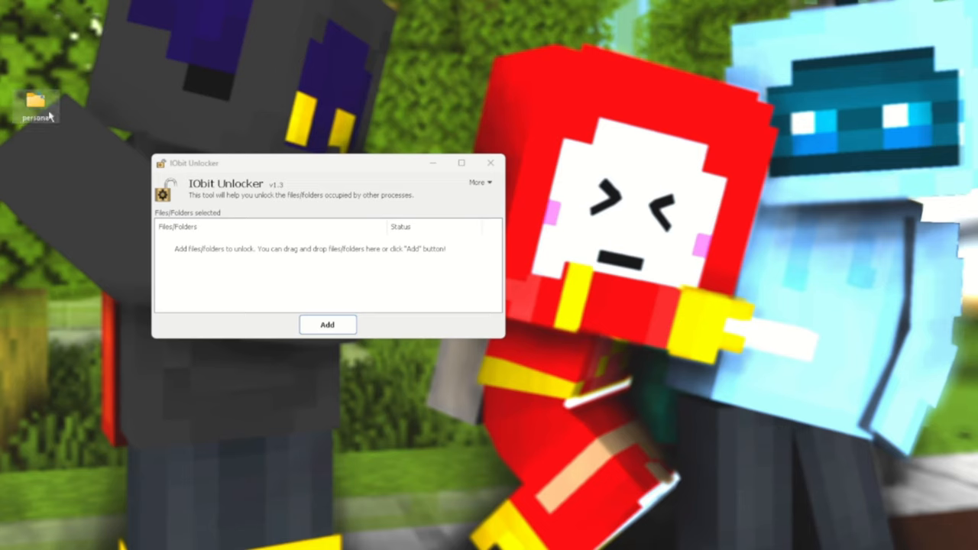
pyautogui.moveTo(37, 104); pyautogui.dragTo(420, 104)
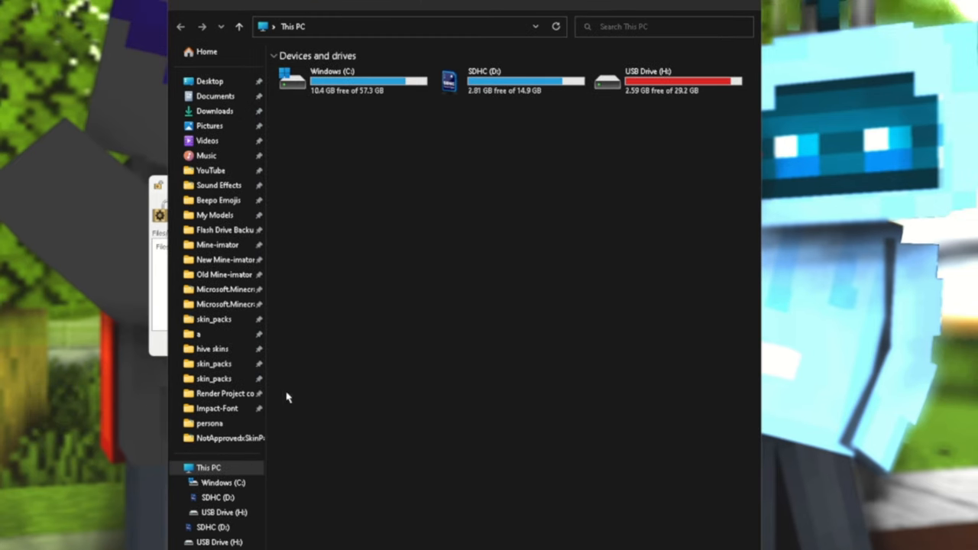
pyautogui.moveTo(449, 235)
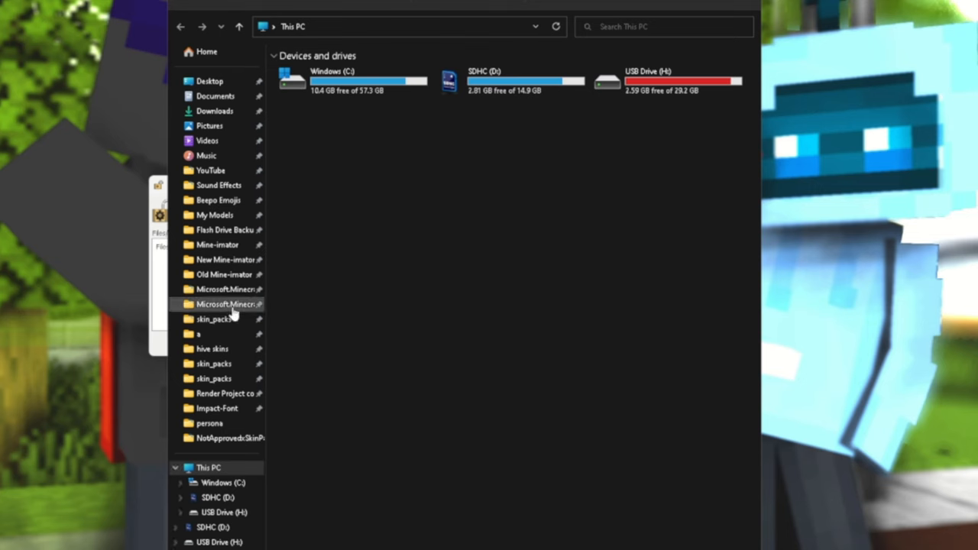
# Step: Browse the pinned Microsoft.MinecraftUWP folder, then go to the root of Windows (C:)
pyautogui.doubleClick(226, 303)
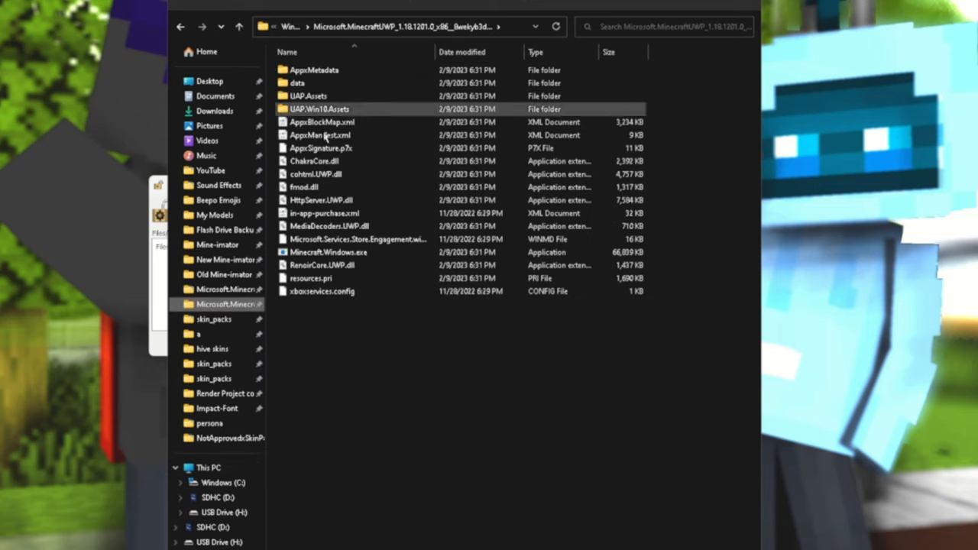
pyautogui.click(298, 376)
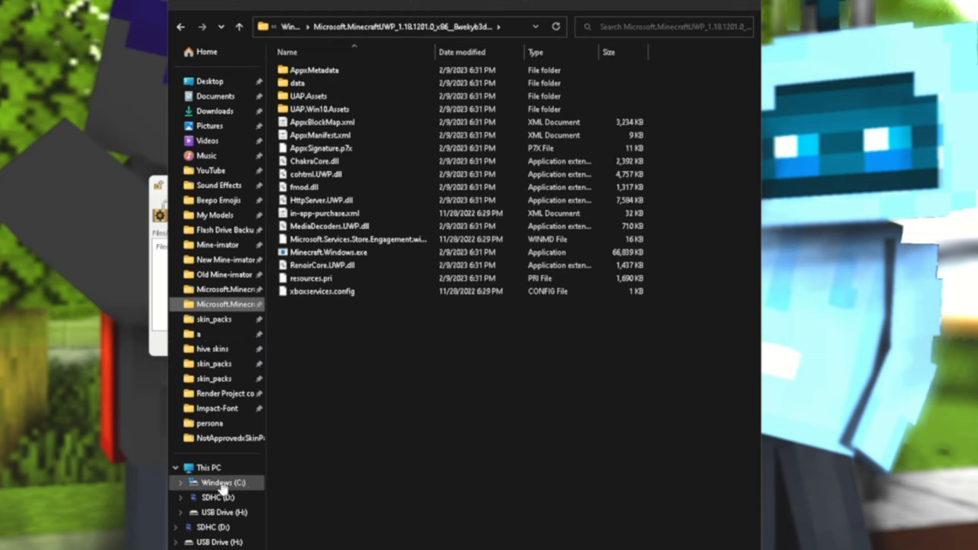
pyautogui.click(217, 483)
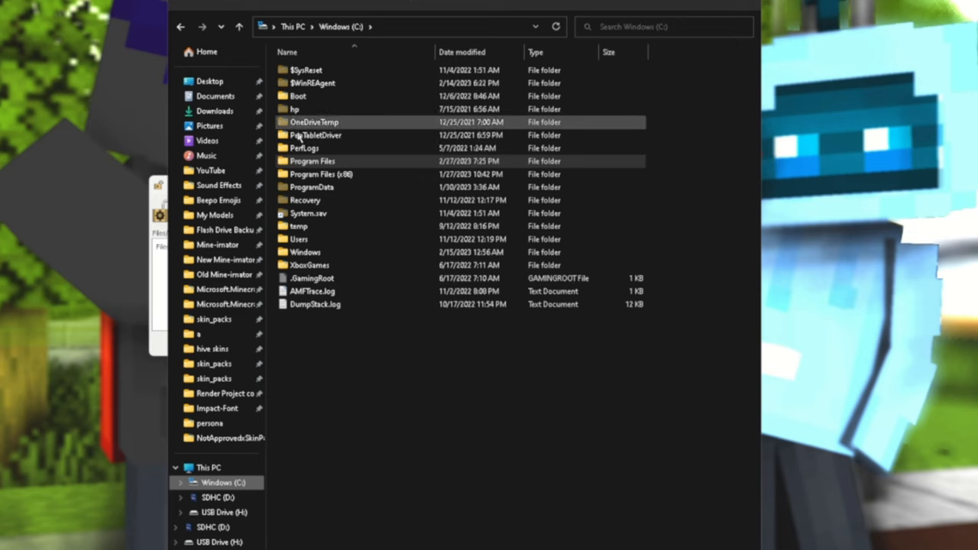
pyautogui.moveTo(373, 207)
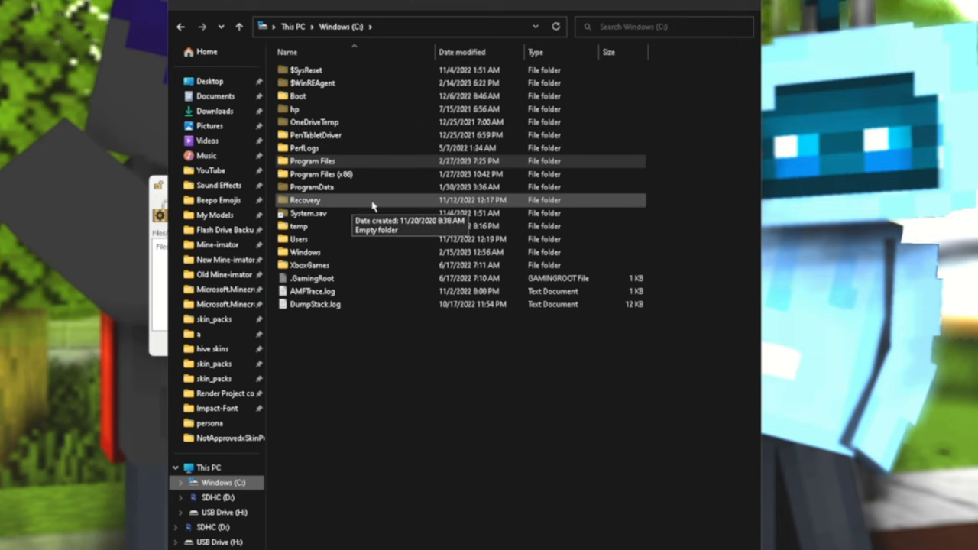
pyautogui.moveTo(349, 211)
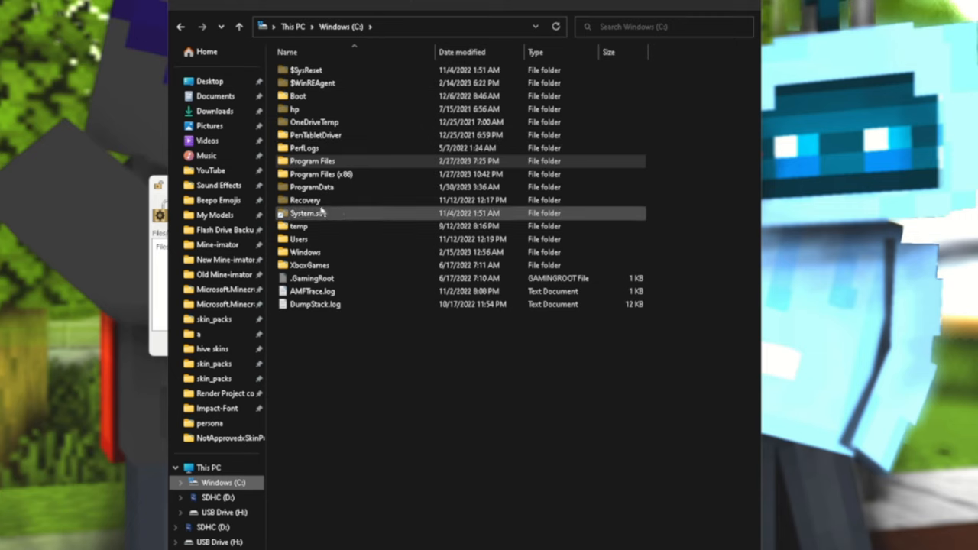
pyautogui.moveTo(313, 186)
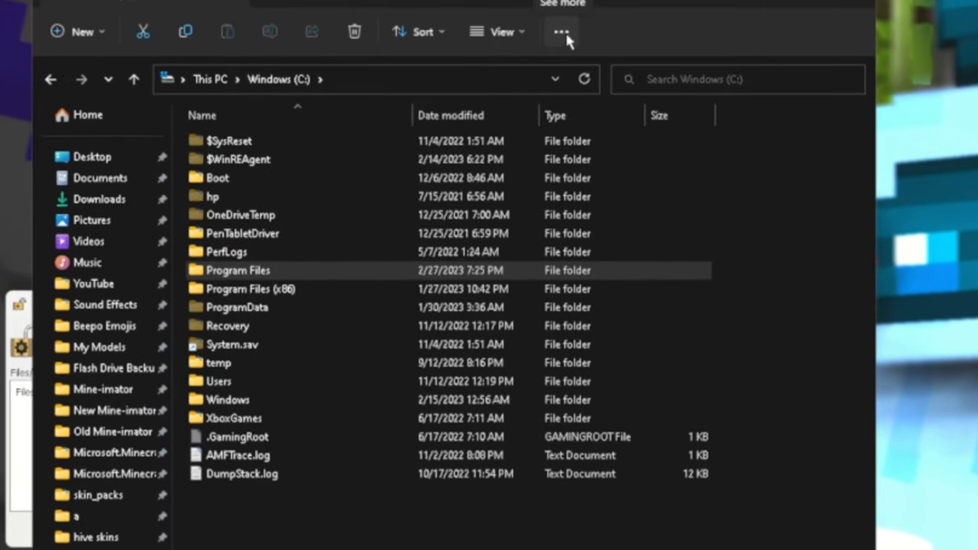
pyautogui.click(560, 31)
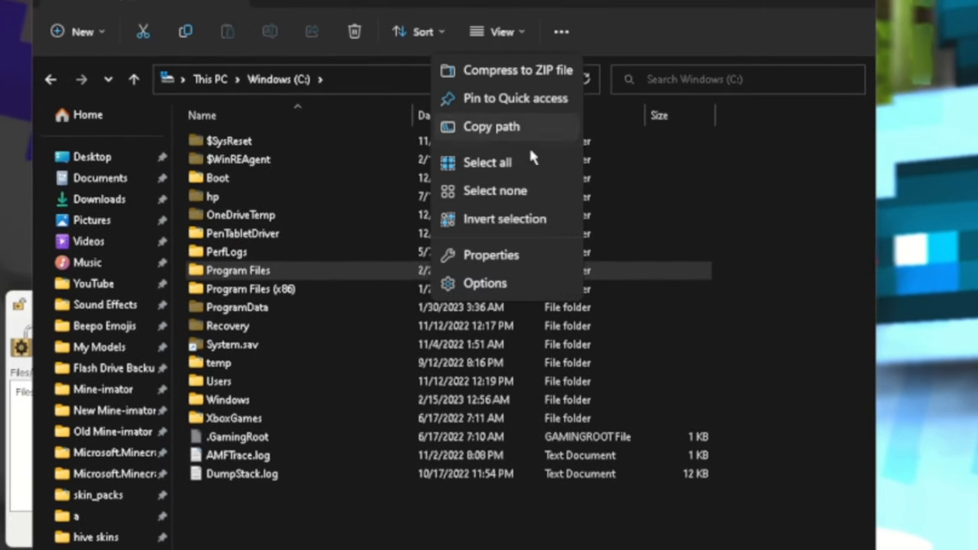
pyautogui.click(486, 282)
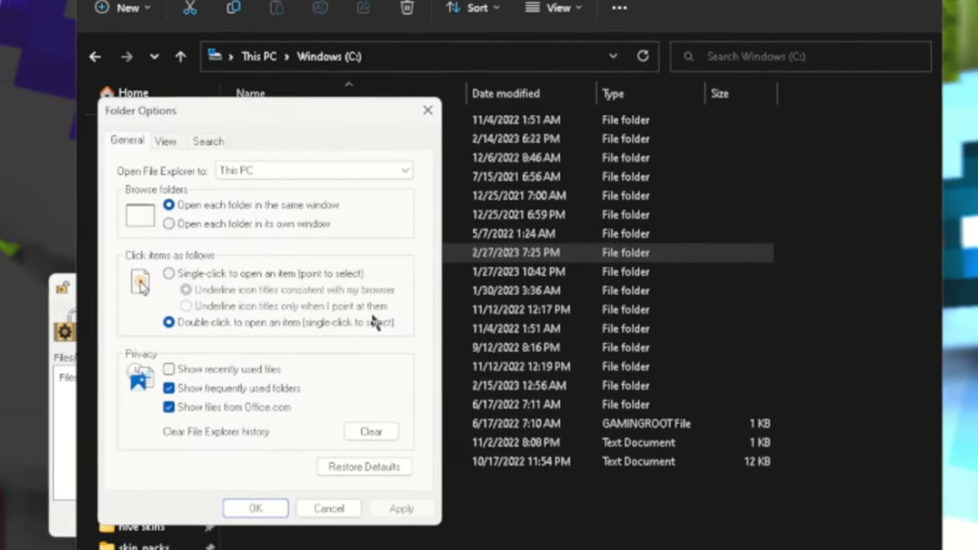
pyautogui.click(165, 140)
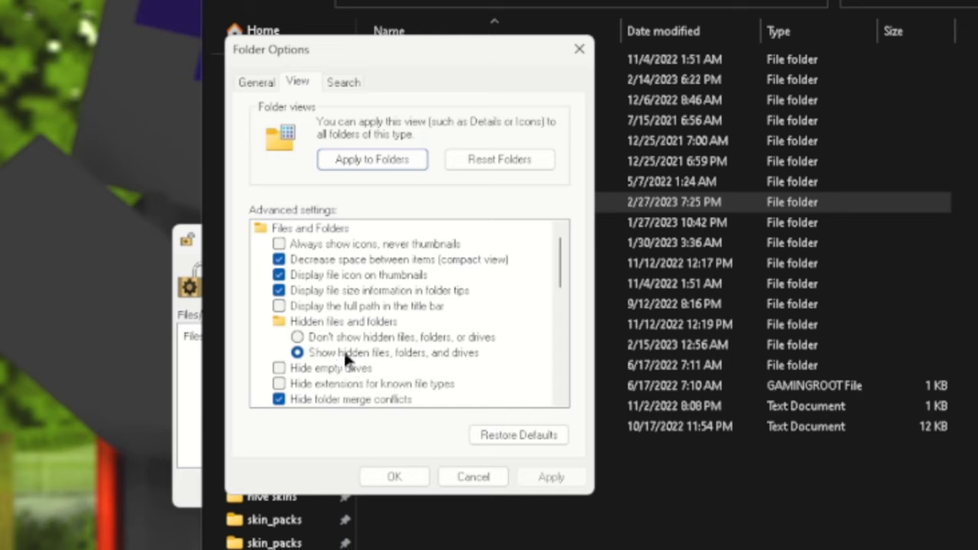
pyautogui.moveTo(495, 367)
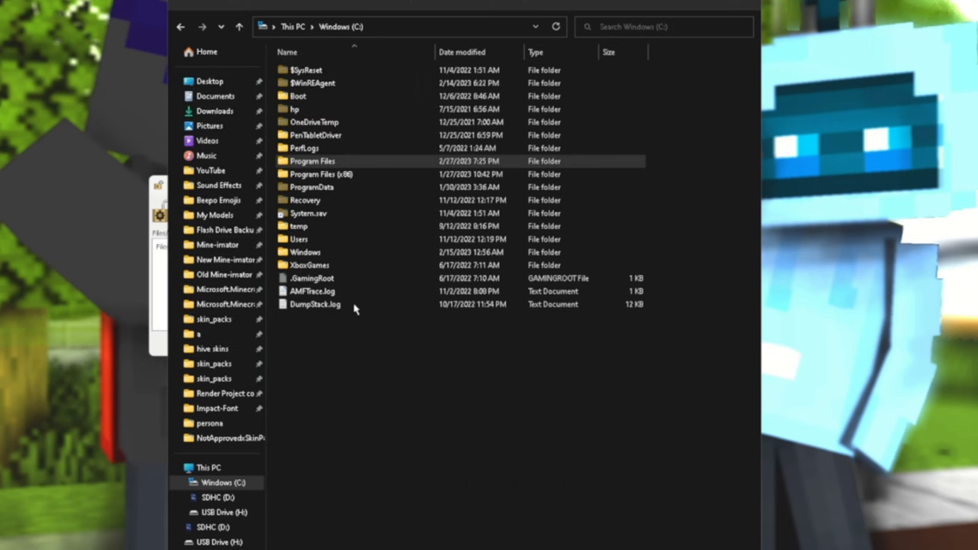
# Step: Navigate Program Files > WindowsApps > Microsoft.MinecraftUWP > data > skin_packs, peeking inside persona
pyautogui.doubleClick(312, 160)
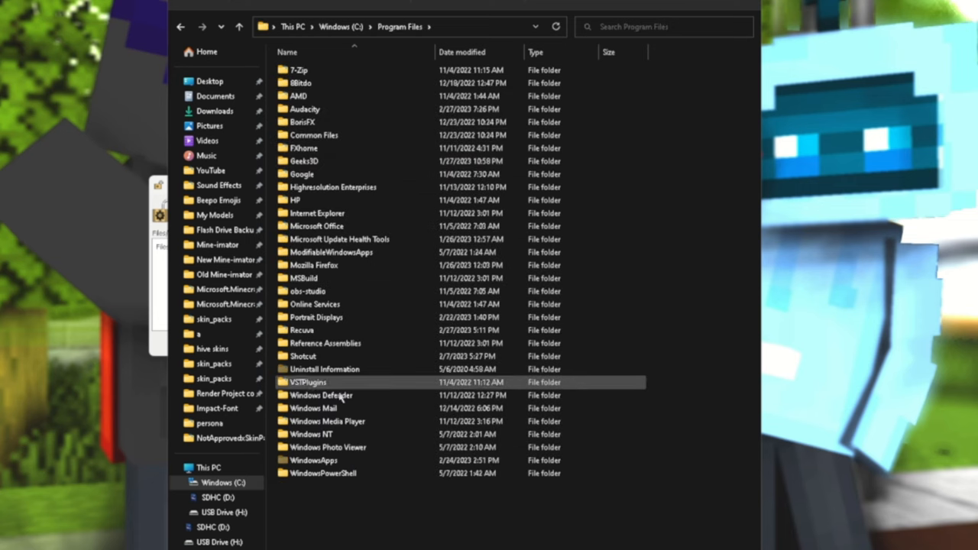
pyautogui.doubleClick(315, 460)
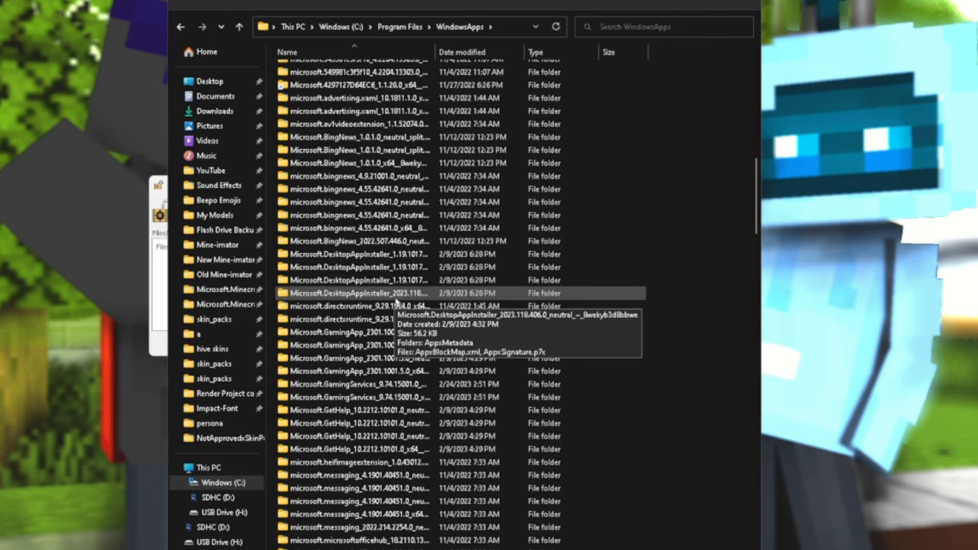
pyautogui.scroll(-3)
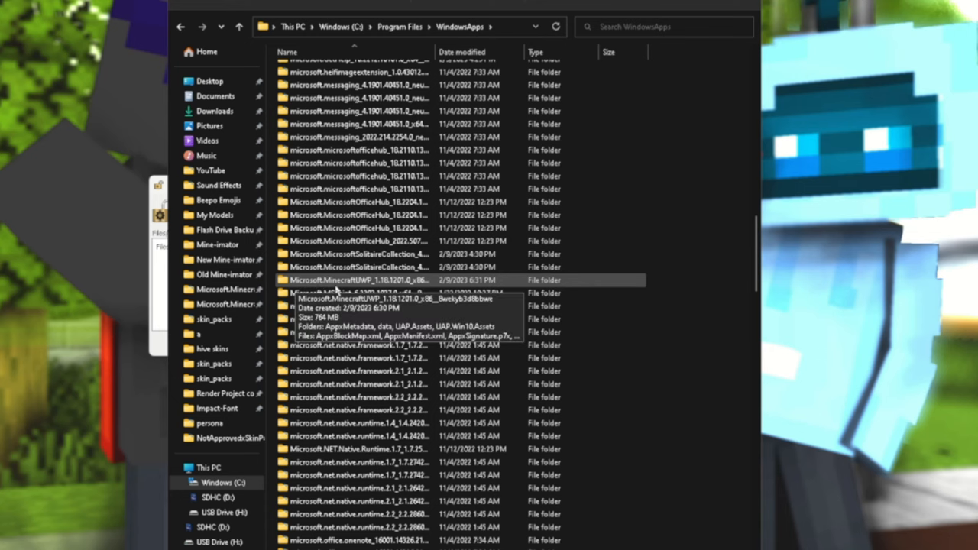
pyautogui.doubleClick(359, 280)
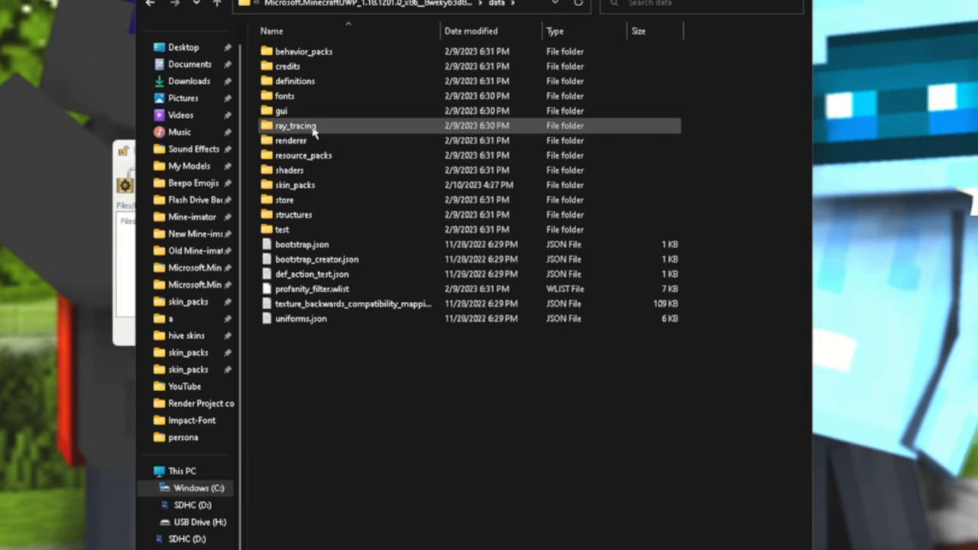
pyautogui.doubleClick(295, 183)
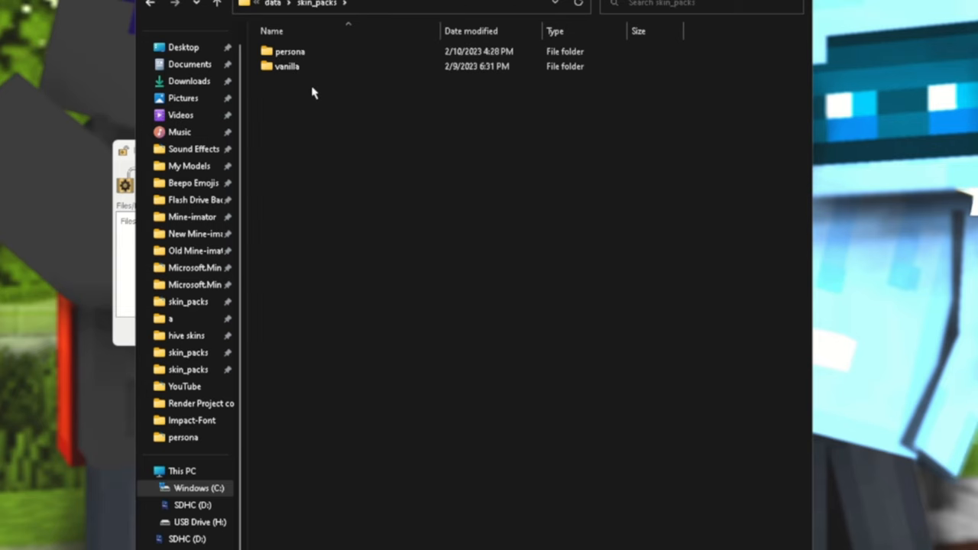
pyautogui.doubleClick(290, 52)
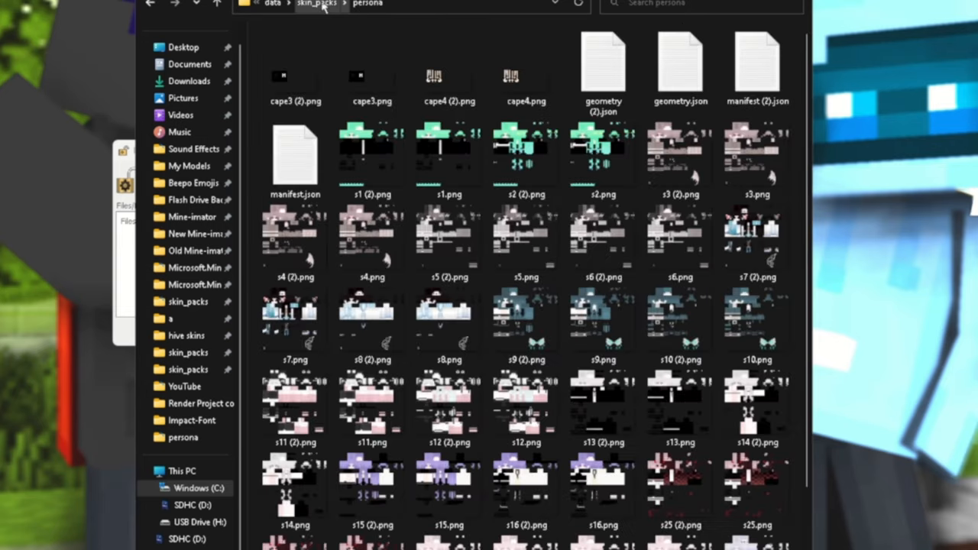
pyautogui.click(317, 4)
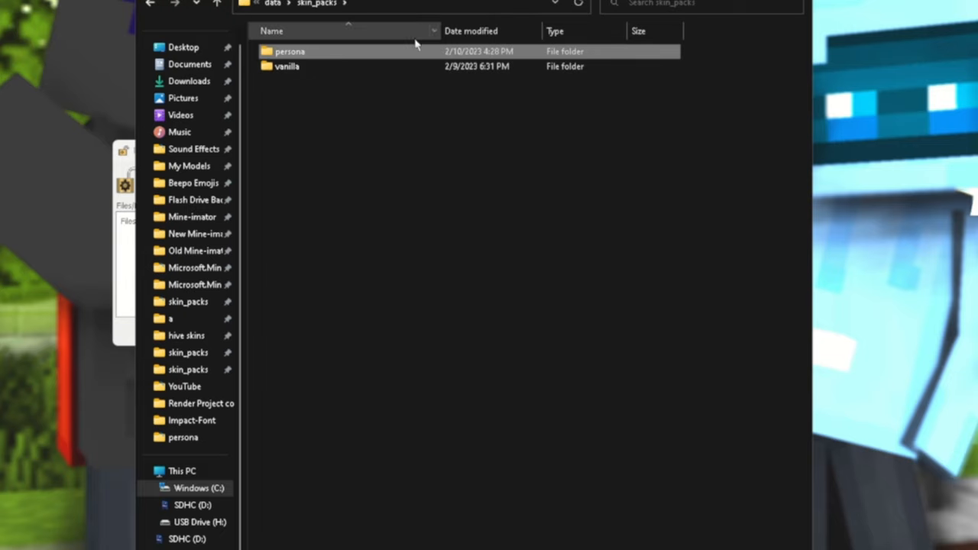
pyautogui.moveTo(318, 59)
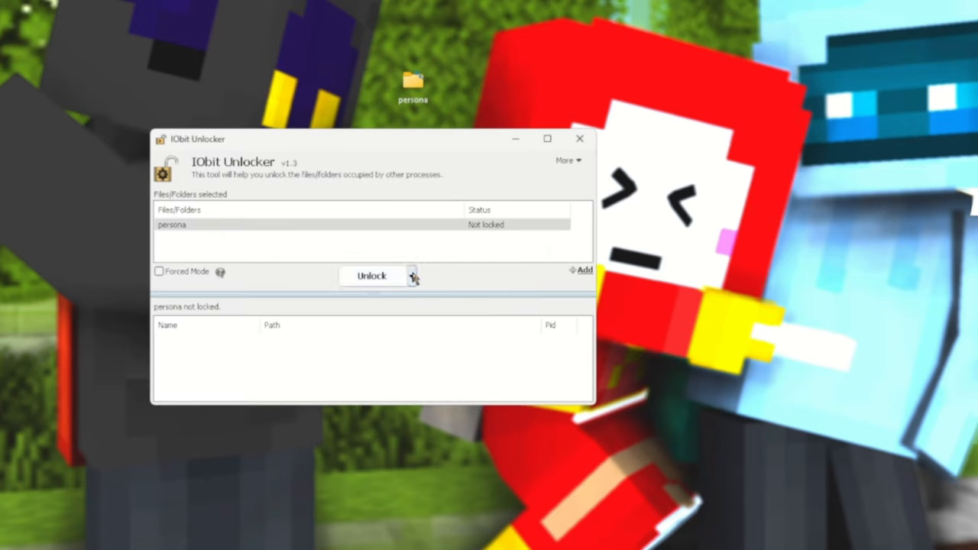
# Step: Show the Unlock dropdown actions: Unlock & Delete, Rename, Move and Copy
pyautogui.click(413, 275)
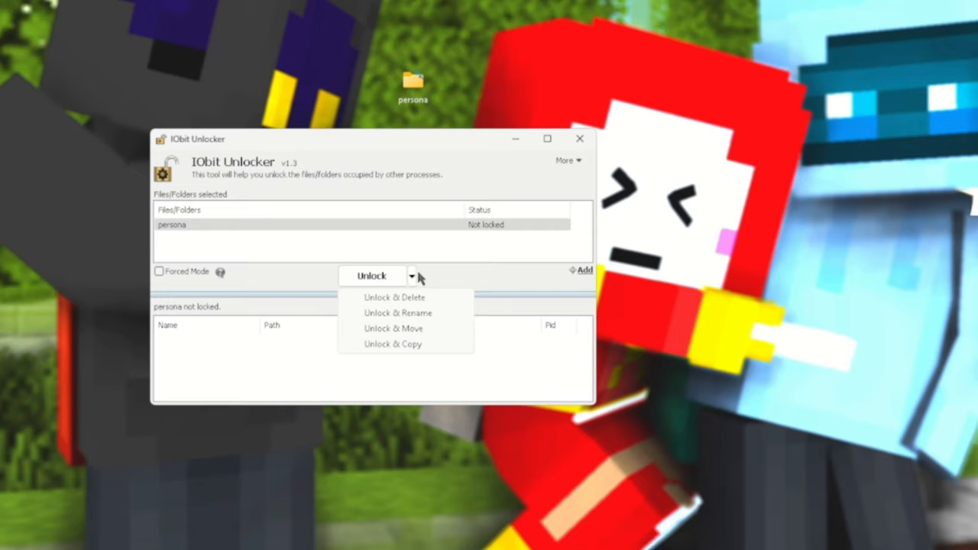
pyautogui.moveTo(413, 329)
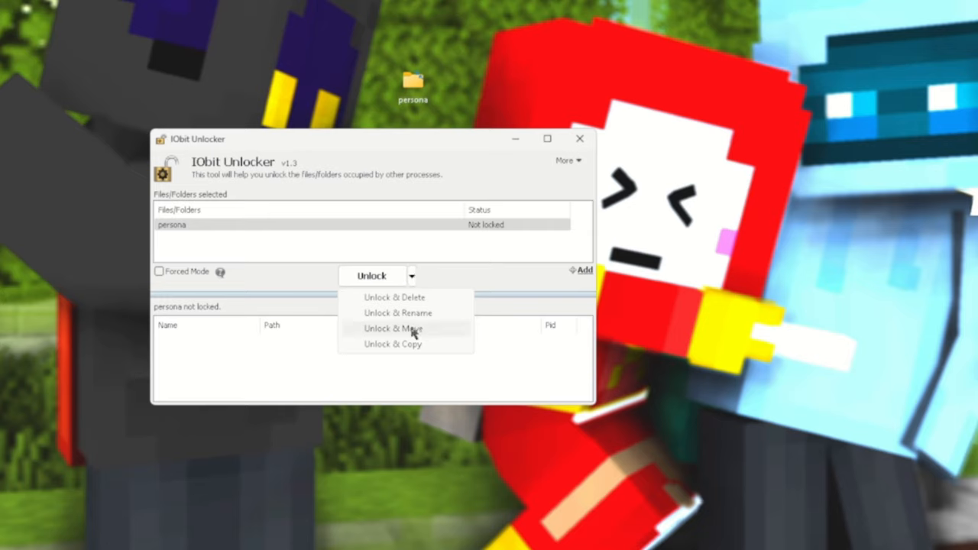
pyautogui.moveTo(405, 333)
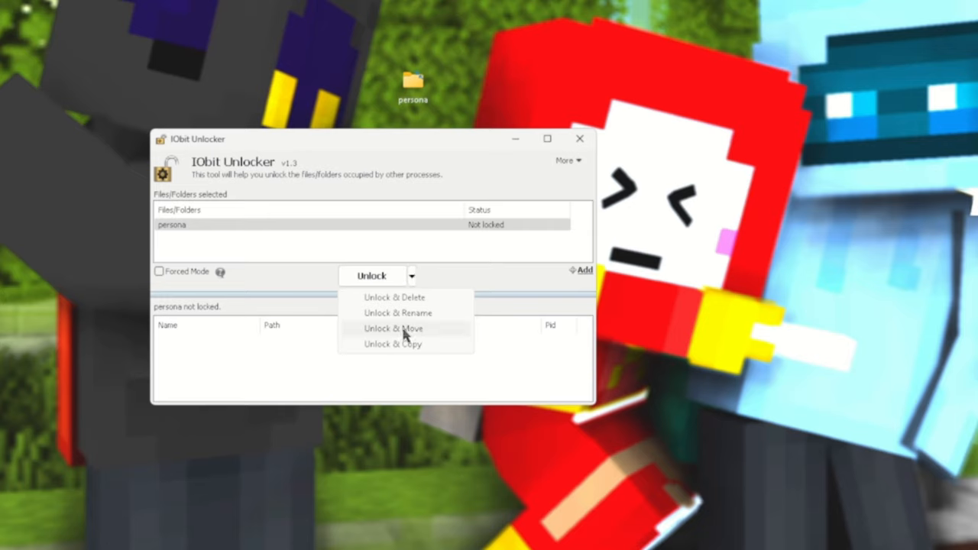
# Step: Unlock & Move the persona folder into Microsoft.MinecraftUWP's data > skin_packs folder
pyautogui.click(395, 327)
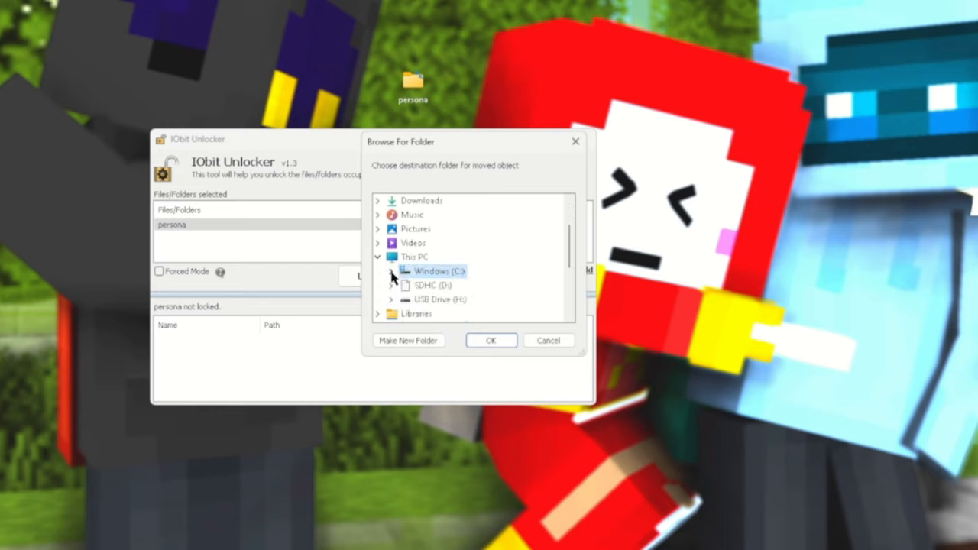
pyautogui.moveTo(374, 155)
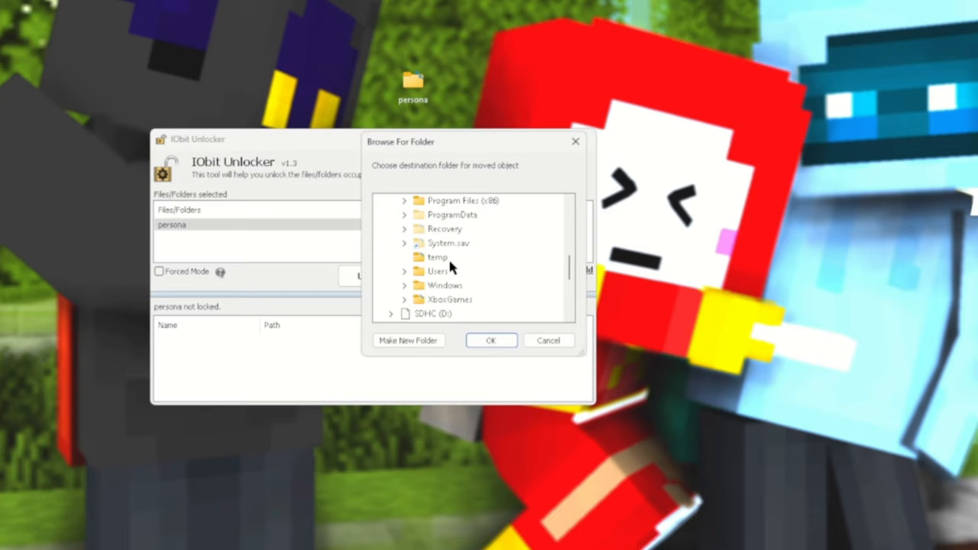
pyautogui.scroll(3)
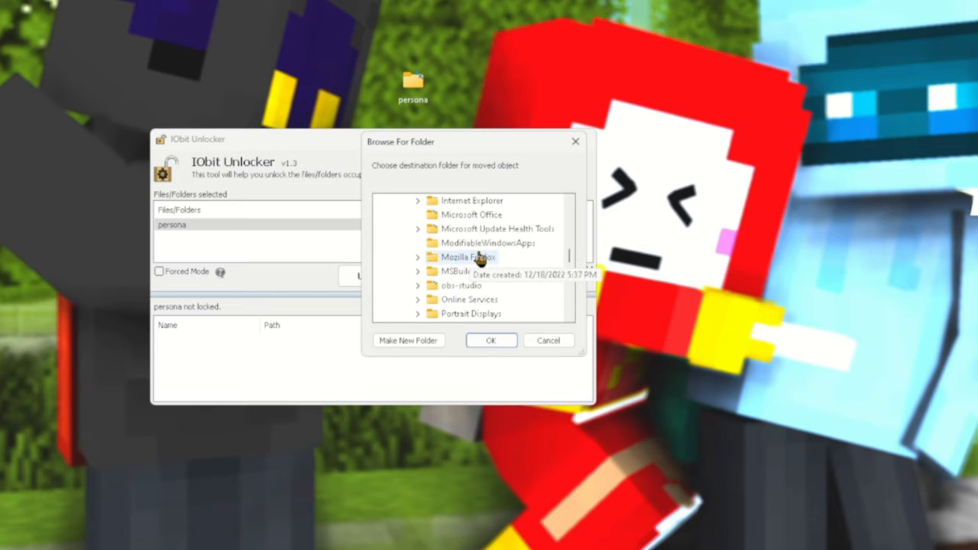
pyautogui.scroll(-3)
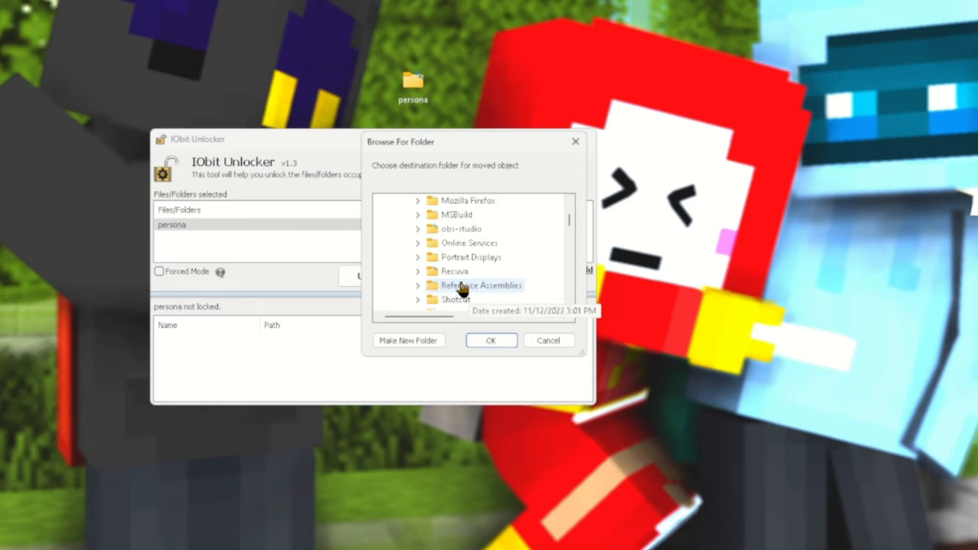
pyautogui.scroll(-3)
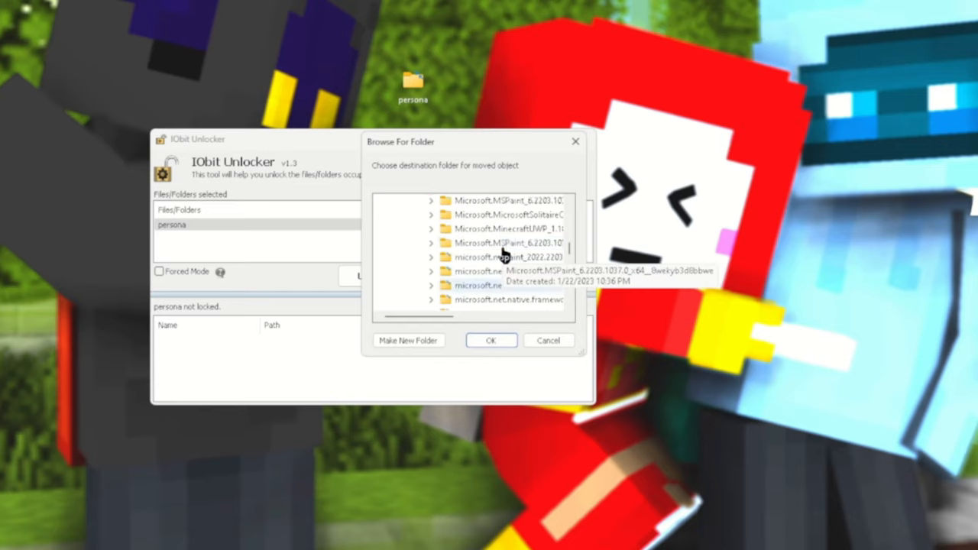
pyautogui.click(465, 229)
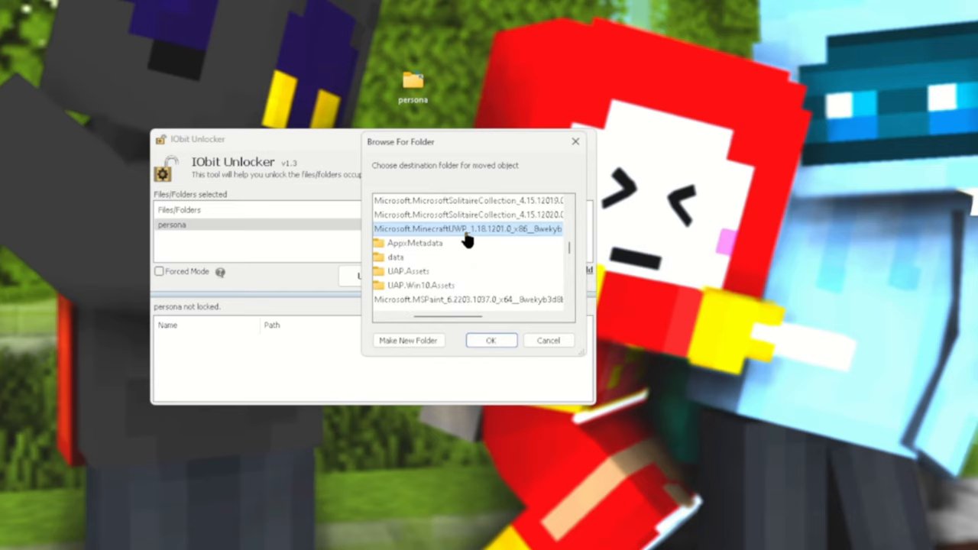
pyautogui.moveTo(406, 263)
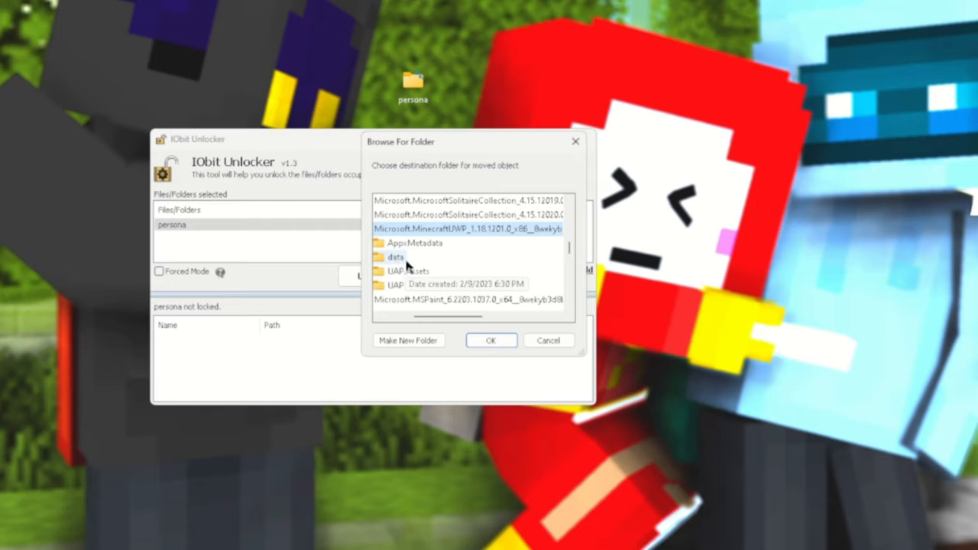
pyautogui.scroll(-3)
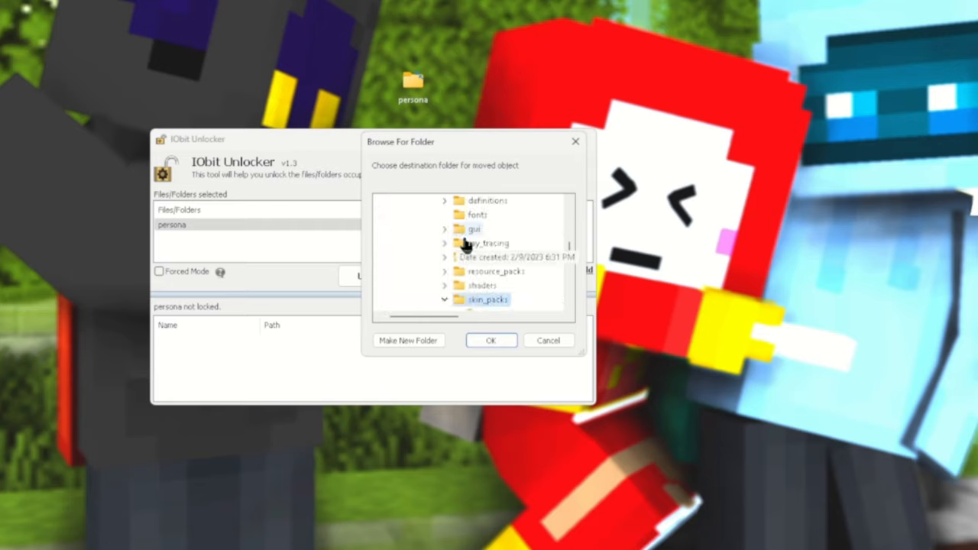
pyautogui.click(443, 298)
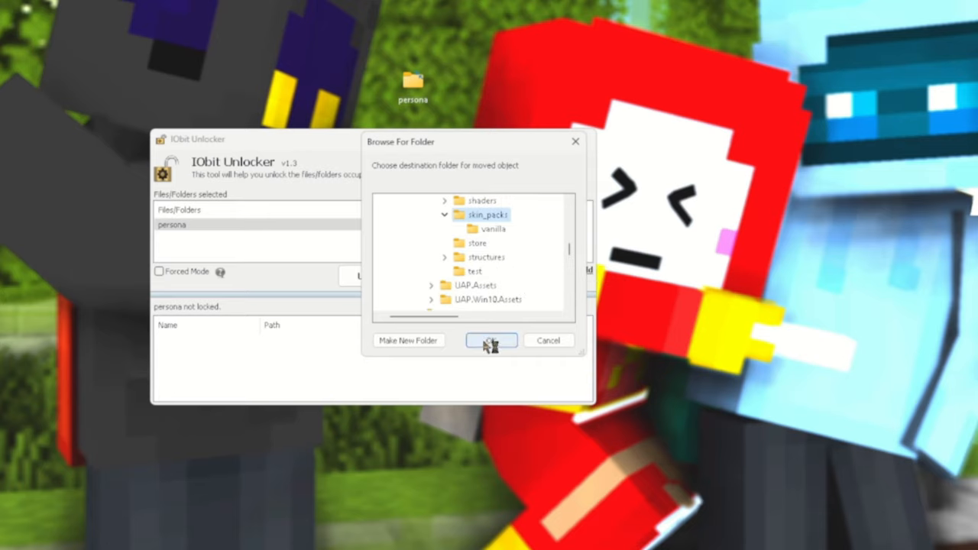
pyautogui.click(490, 339)
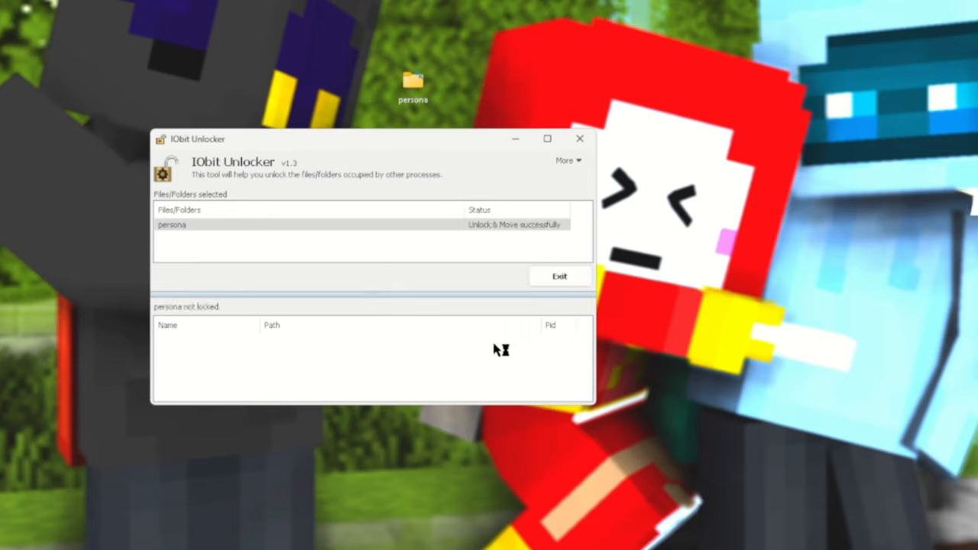
pyautogui.moveTo(497, 243)
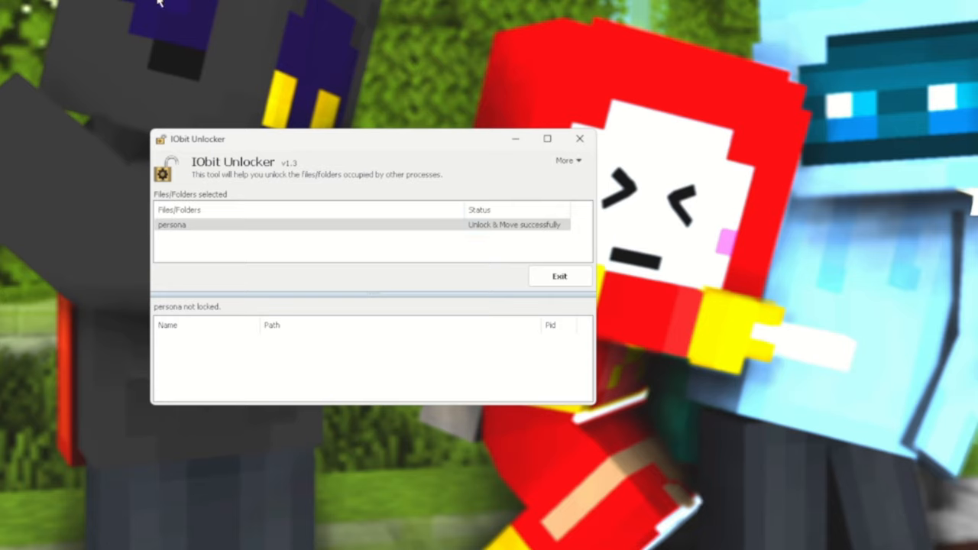
pyautogui.moveTo(100, 3)
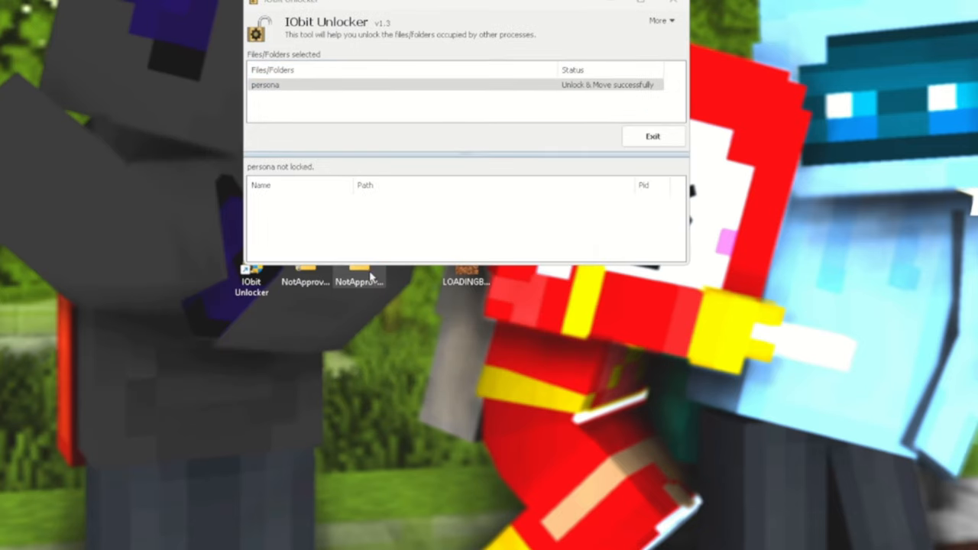
# Step: Bring the skin pack files into view in File Explorer
pyautogui.click(653, 136)
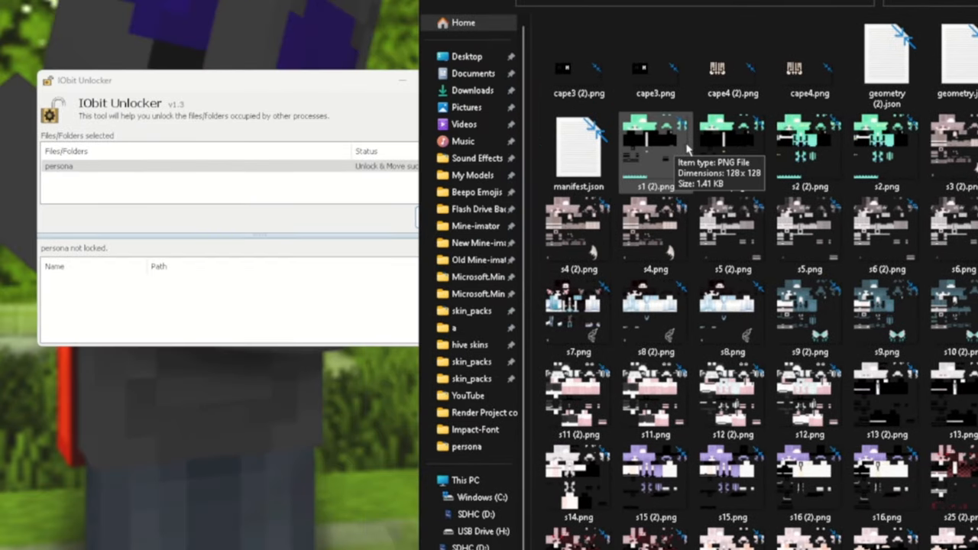
pyautogui.moveTo(660, 156)
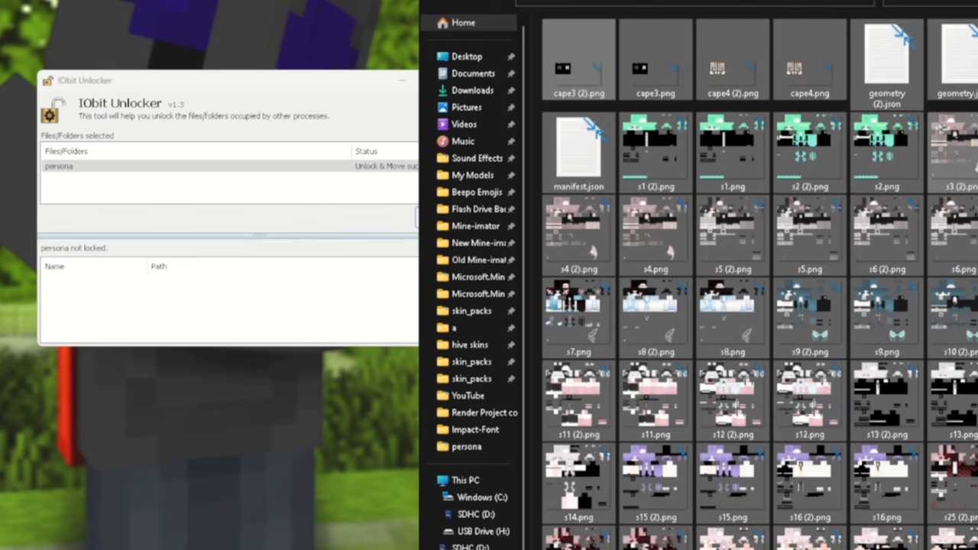
pyautogui.moveTo(577, 60)
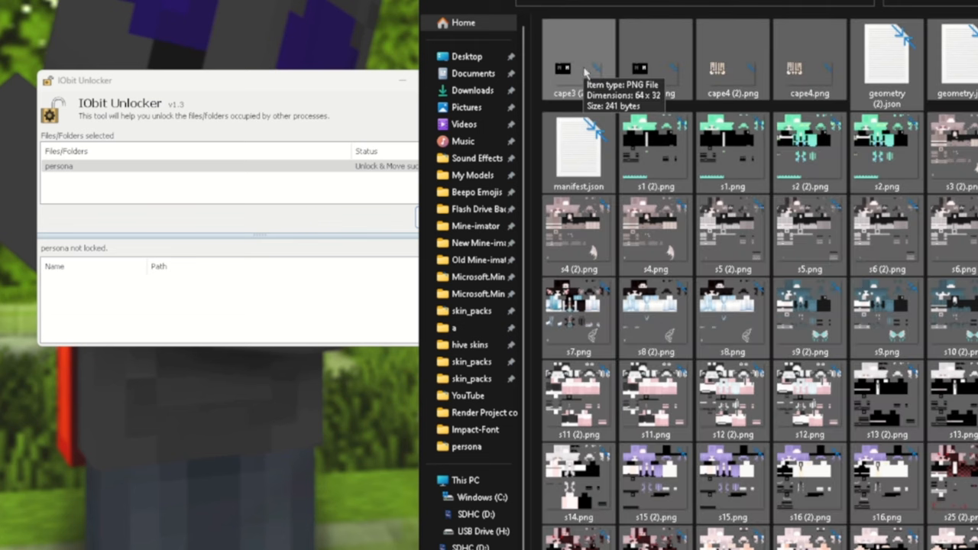
pyautogui.moveTo(105, 182)
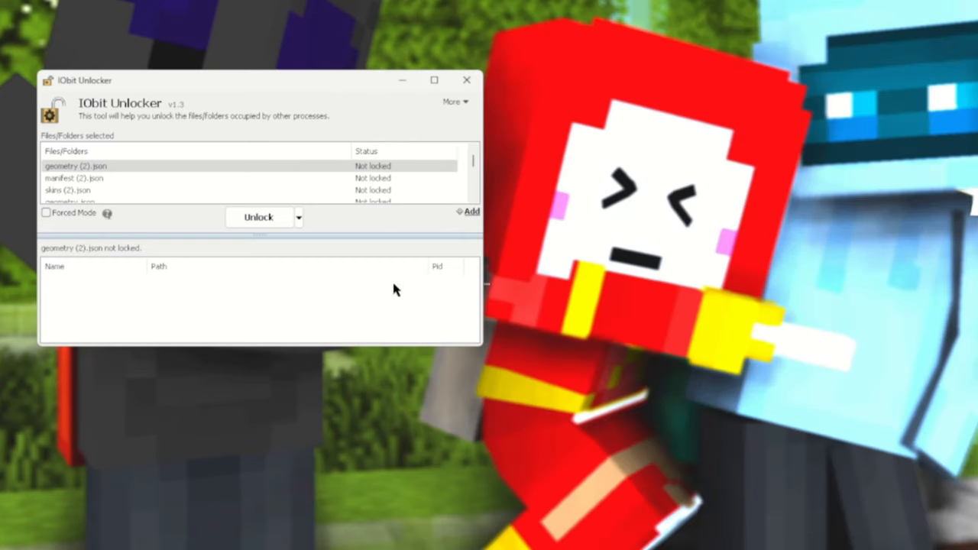
# Step: Choose Unlock & Copy for the skin pack files and browse toward the destination folder
pyautogui.click(298, 217)
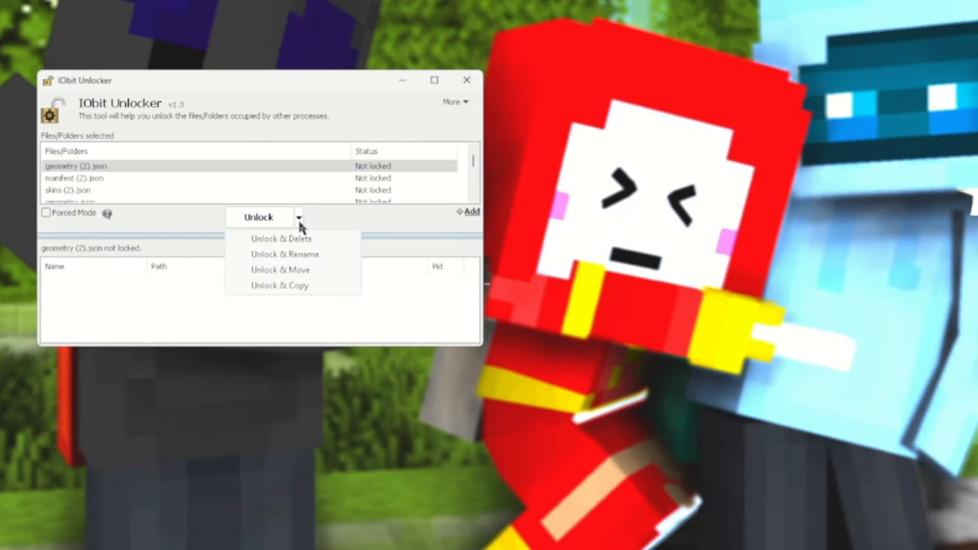
pyautogui.moveTo(280, 269)
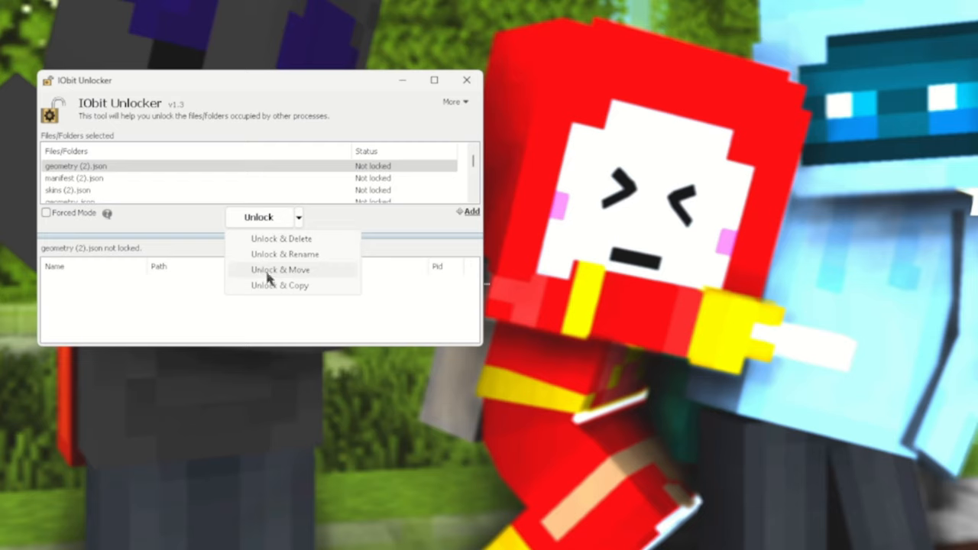
pyautogui.moveTo(573, 290)
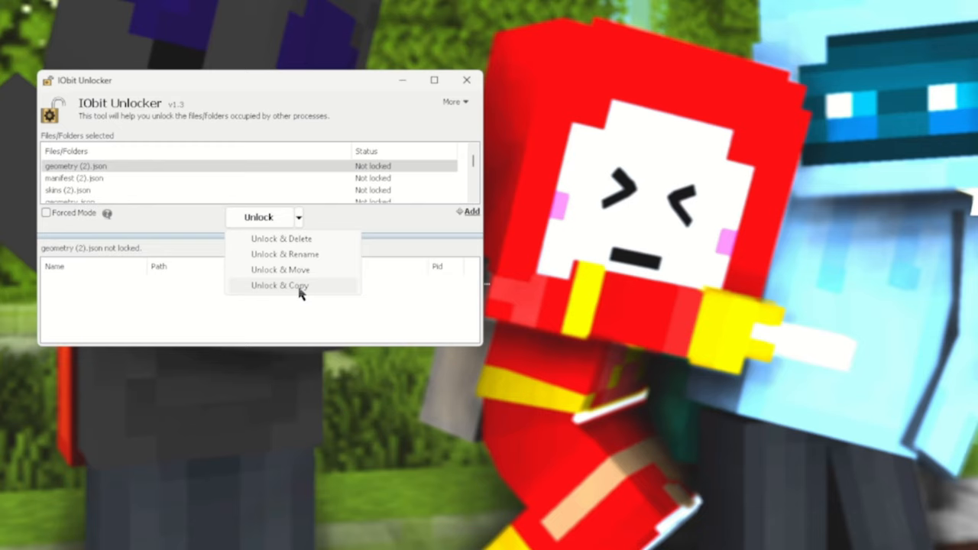
pyautogui.click(280, 286)
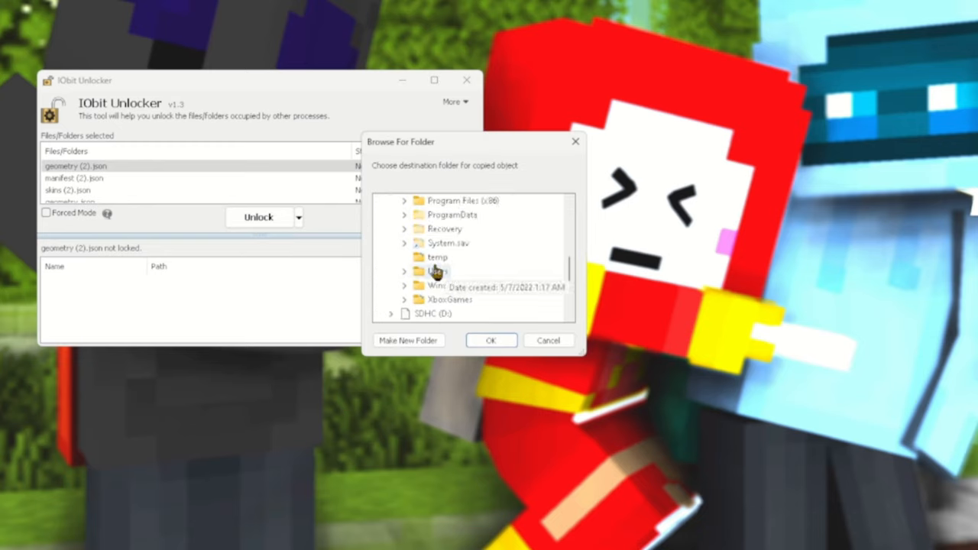
pyautogui.click(405, 200)
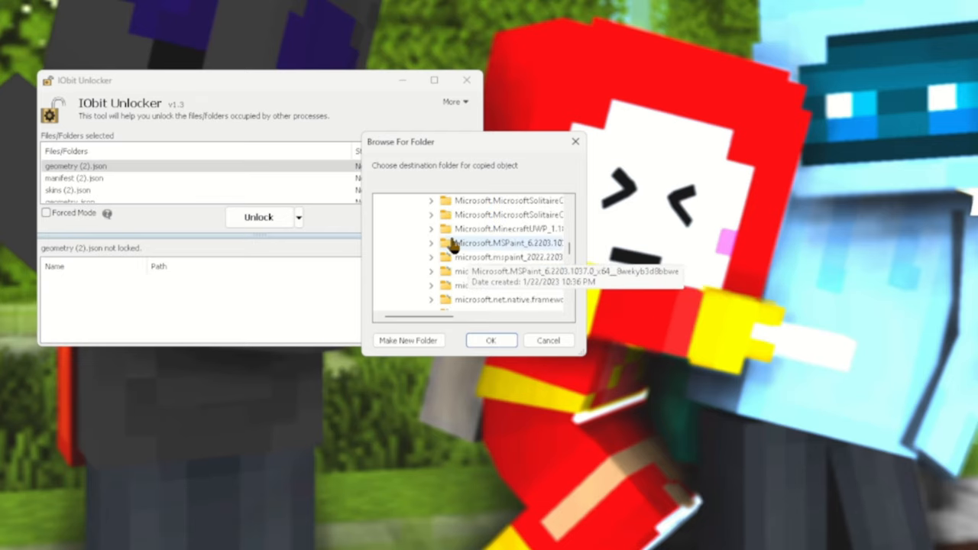
pyautogui.scroll(-3)
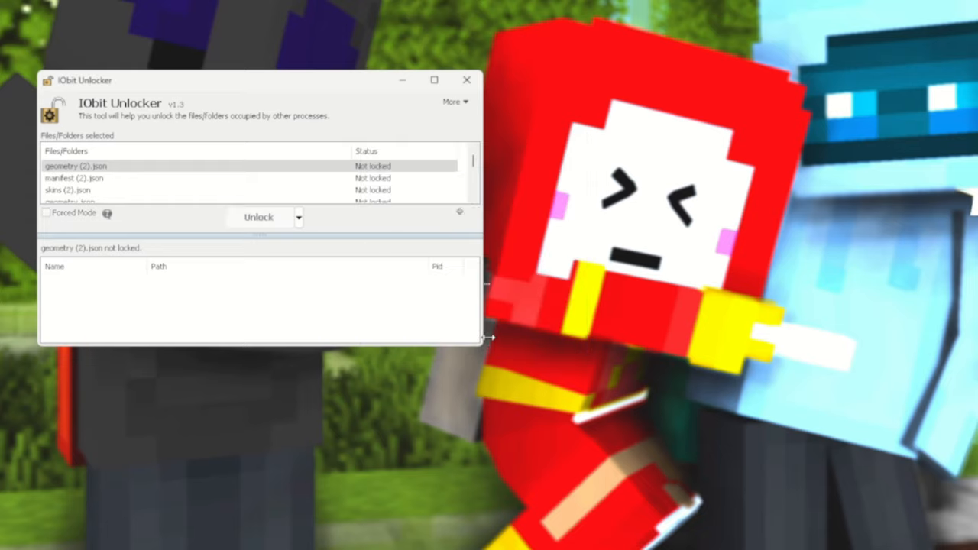
# Step: Run Unlock & Copy on the skin files and exit IObit Unlocker after success
pyautogui.click(257, 217)
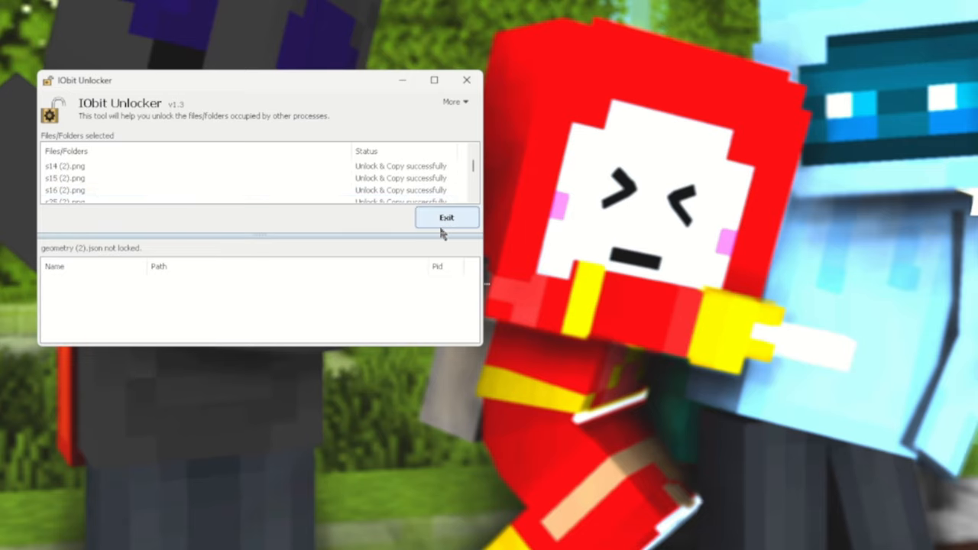
pyautogui.click(446, 217)
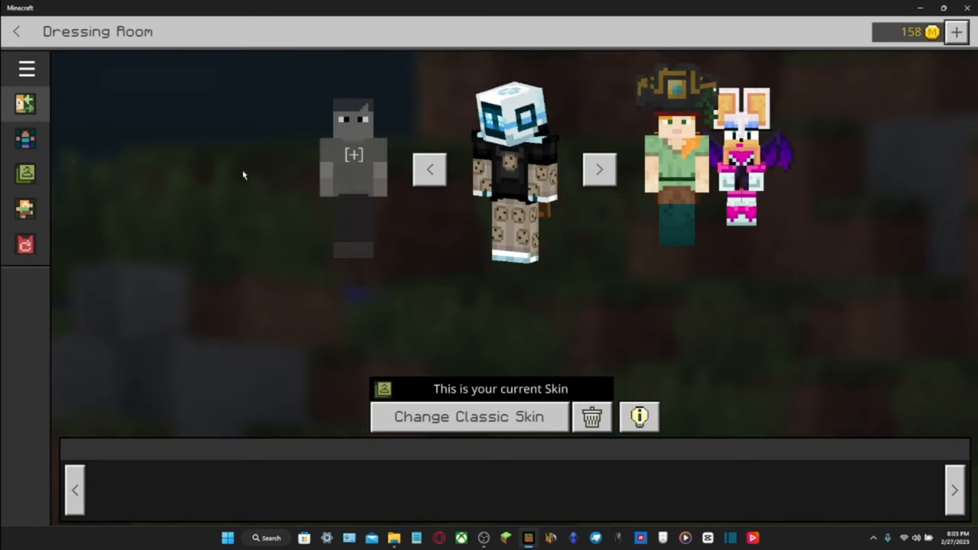
# Step: Show the skinpack.NotApprovedx pack in the Dressing Room's Classic Skins section
pyautogui.click(26, 173)
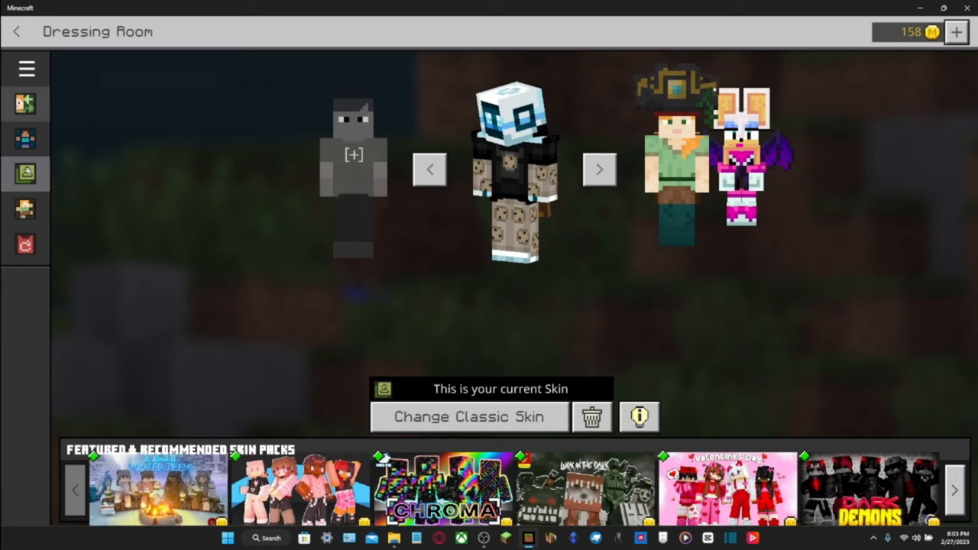
pyautogui.click(468, 415)
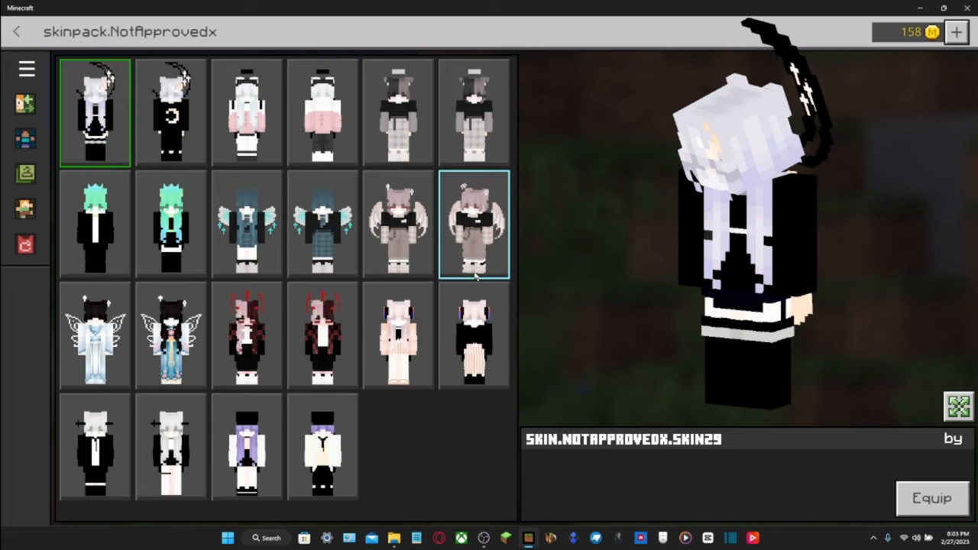
# Step: Preview several pack skins (black moon hoodie, white-winged fairy dress) and equip the blue-haired winged skin
pyautogui.click(321, 223)
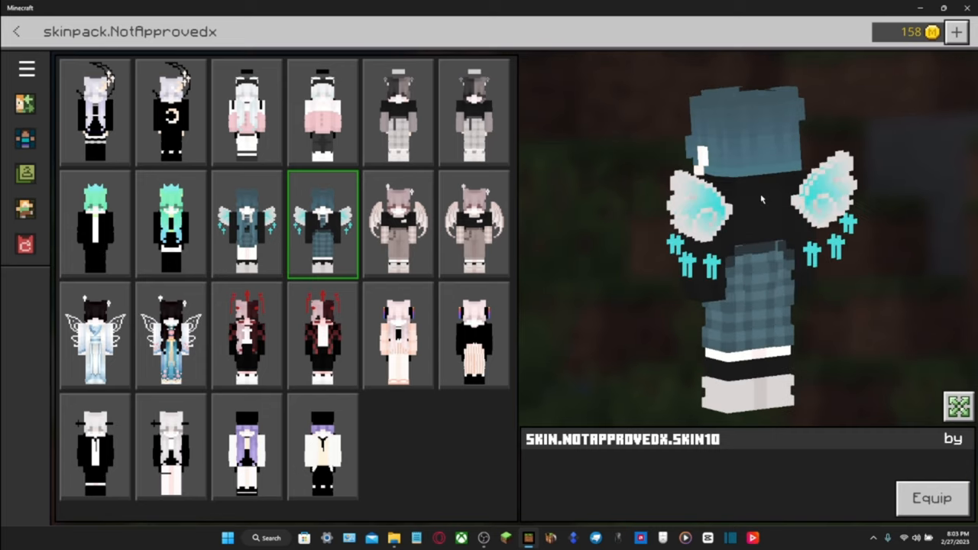
pyautogui.click(171, 114)
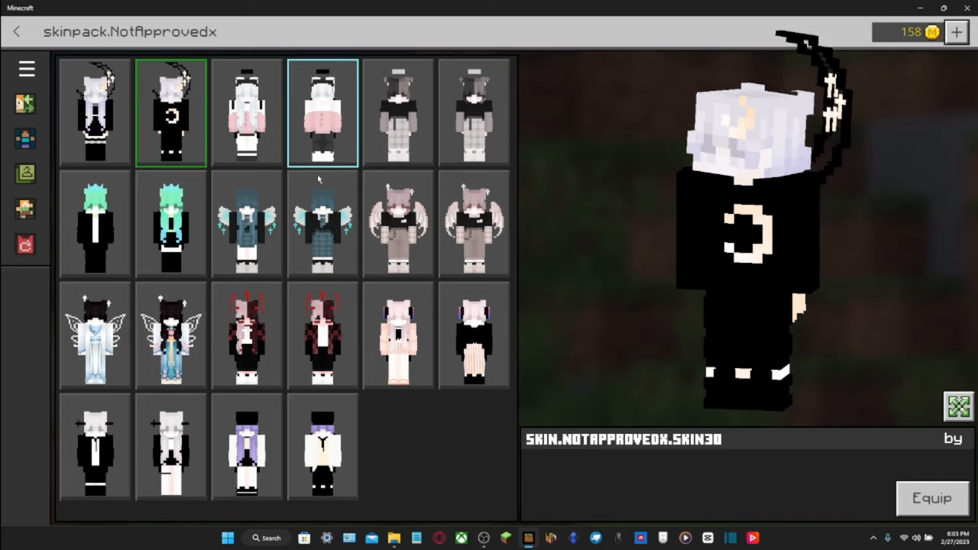
pyautogui.click(322, 336)
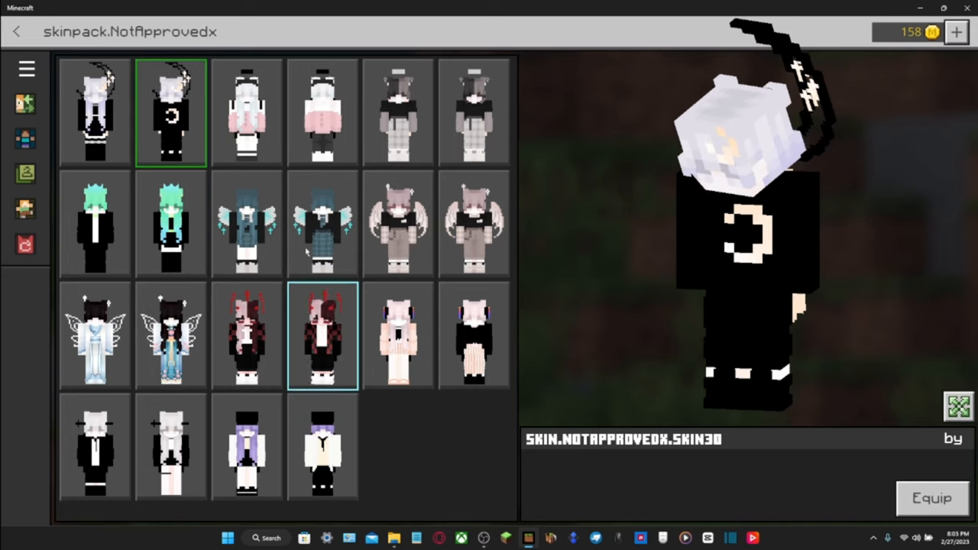
pyautogui.click(171, 337)
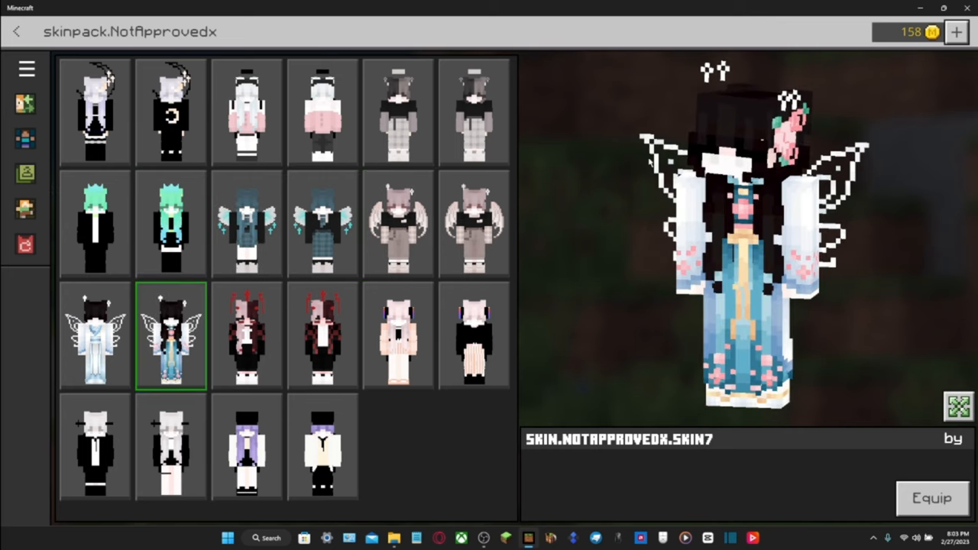
pyautogui.click(321, 223)
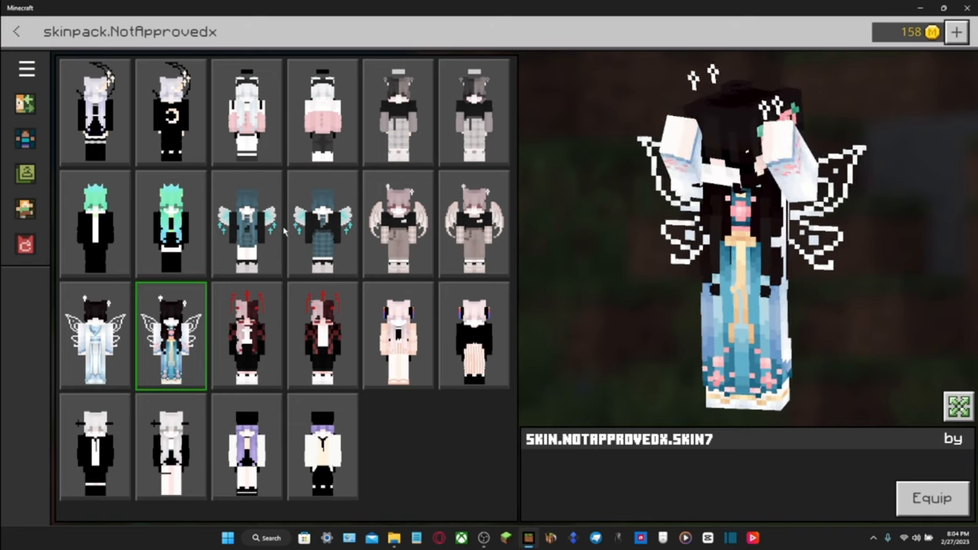
pyautogui.click(246, 223)
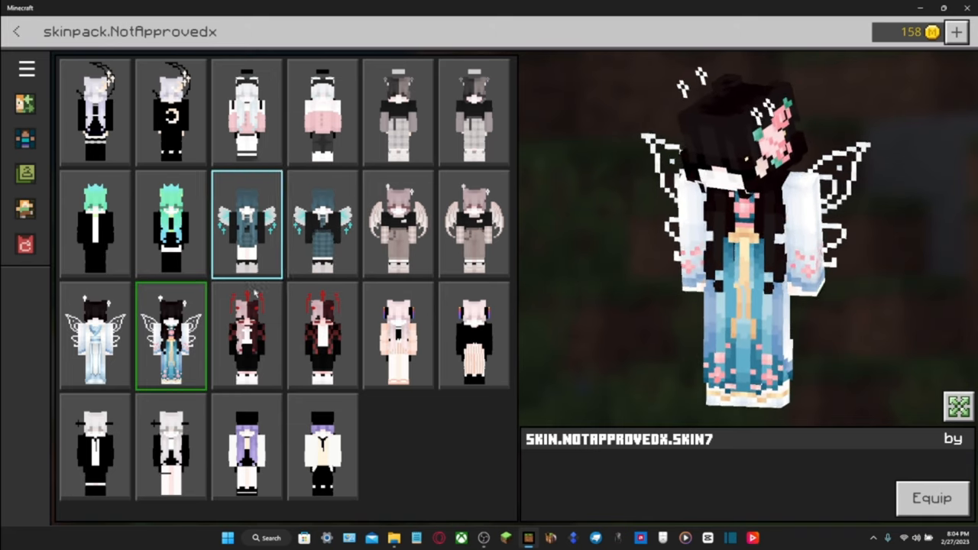
pyautogui.click(320, 223)
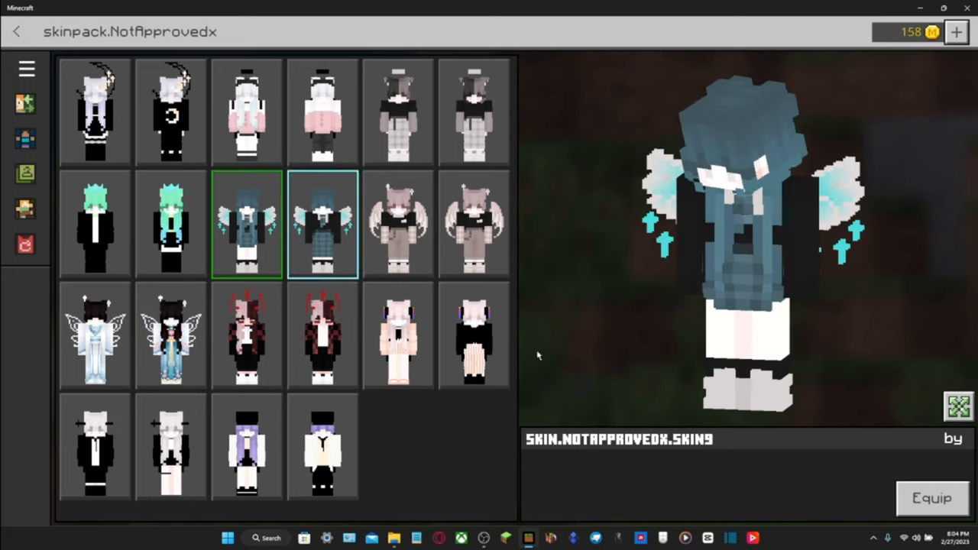
pyautogui.click(24, 243)
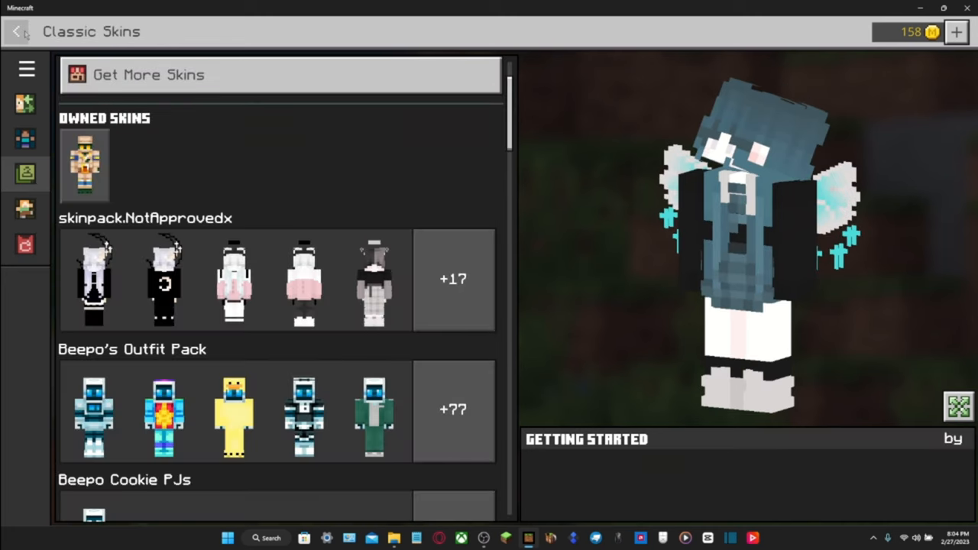
# Step: From the main menu, go to Play and choose The Hive from the featured servers
pyautogui.click(16, 30)
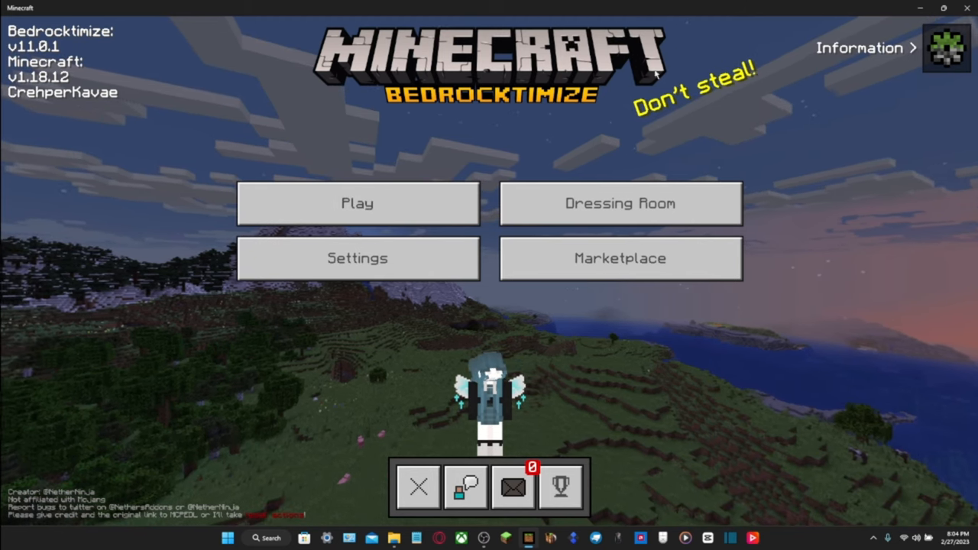
pyautogui.click(357, 203)
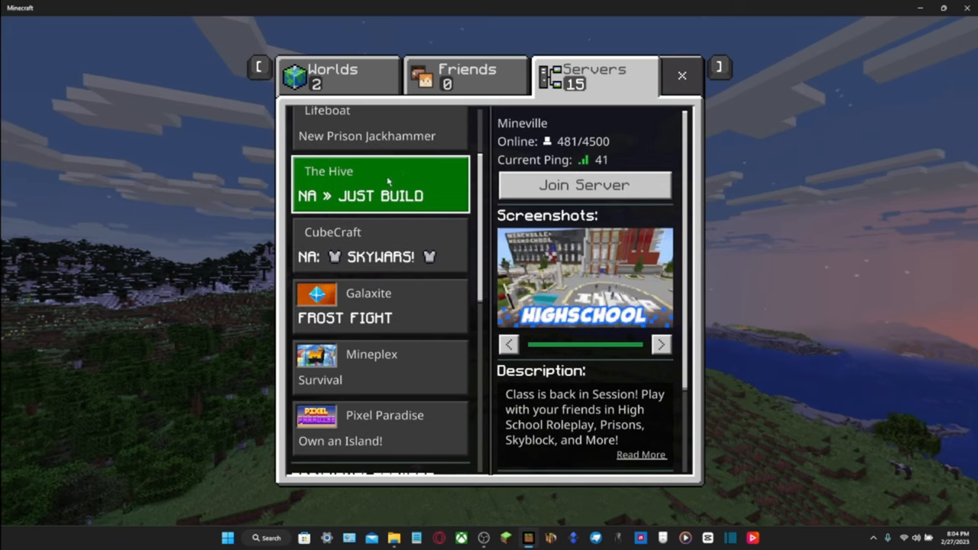
pyautogui.click(584, 185)
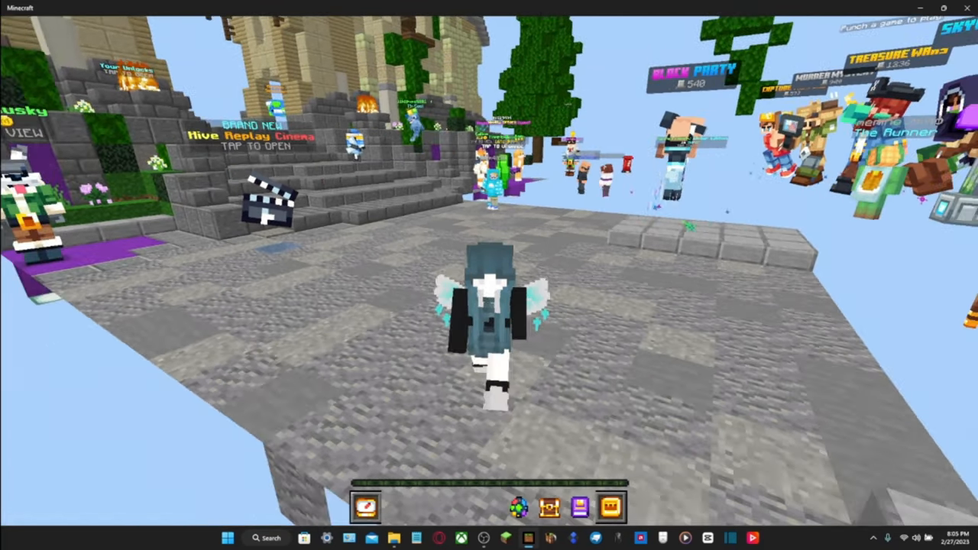
pyautogui.moveTo(489, 275)
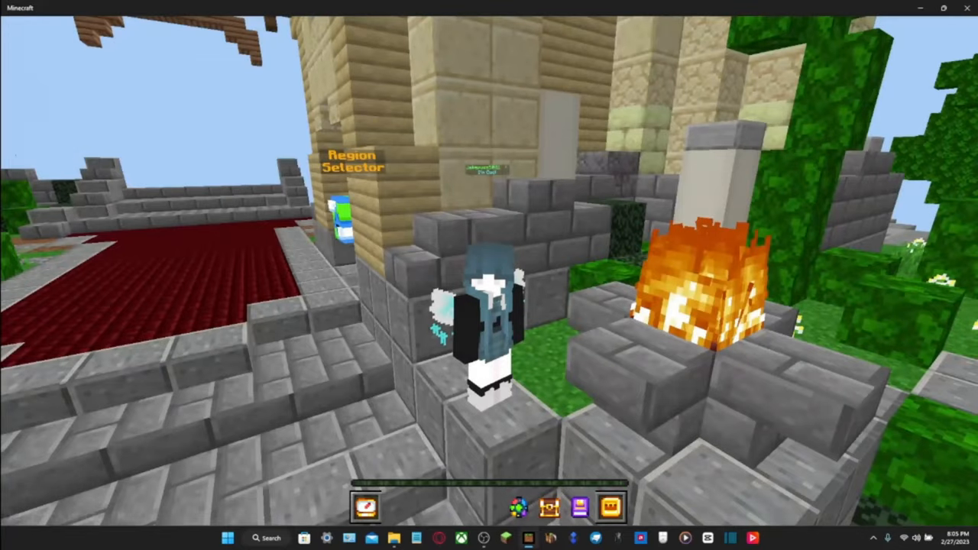
pyautogui.moveTo(489, 275)
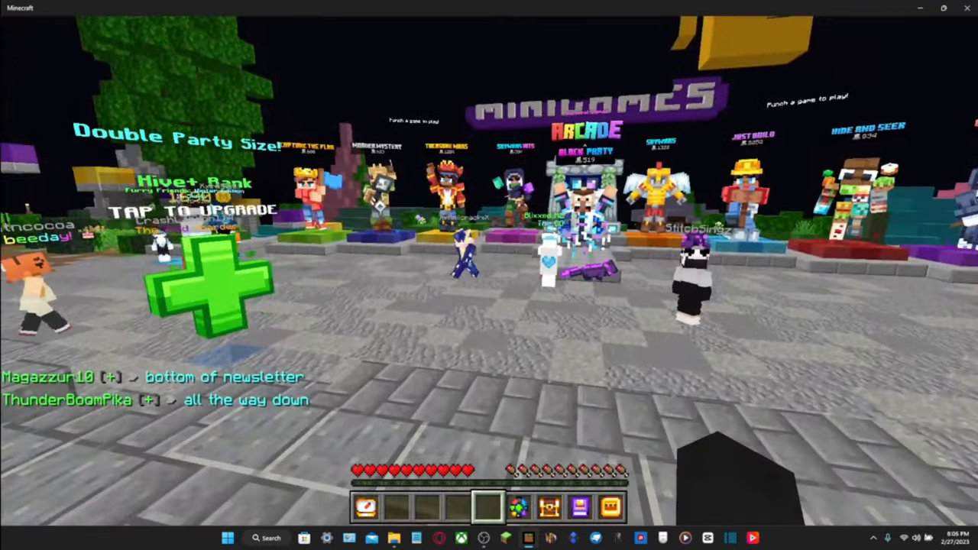
pyautogui.moveTo(489, 275)
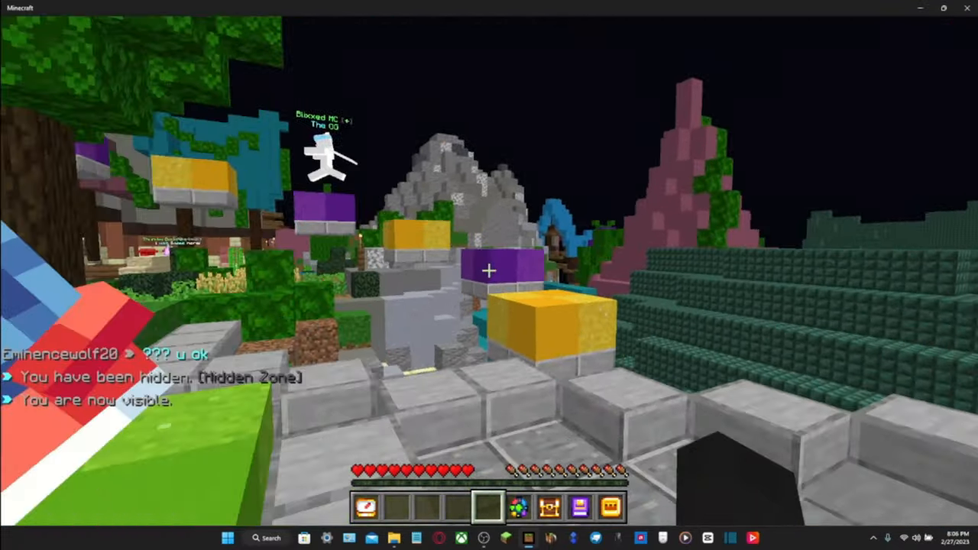
pyautogui.moveTo(489, 275)
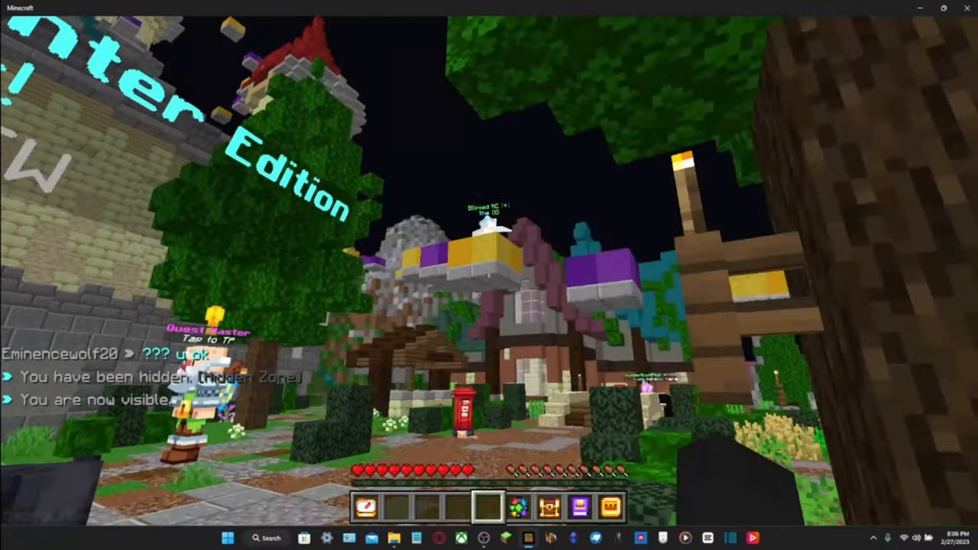
pyautogui.moveTo(489, 275)
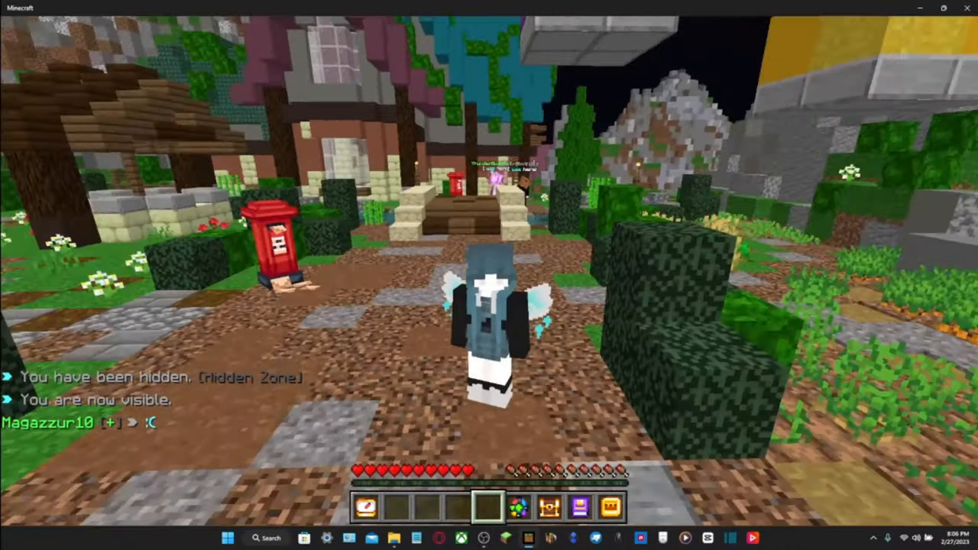